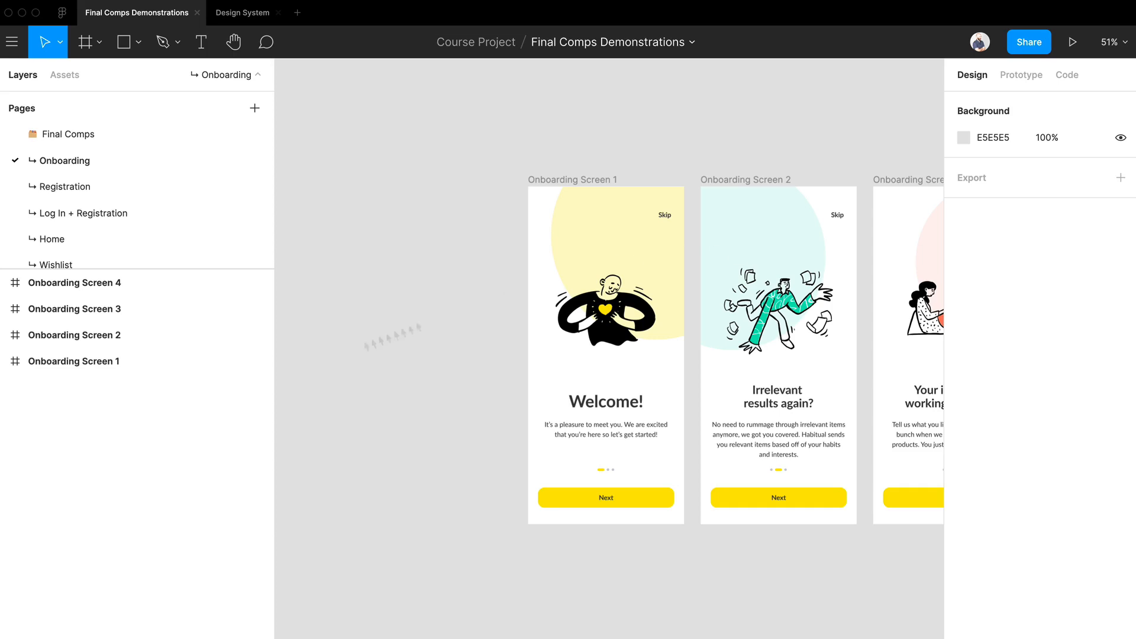
# - Browse the design system's Color, Iconography, Avatars, Checkbox and Input pages in turn
pyautogui.click(244, 12)
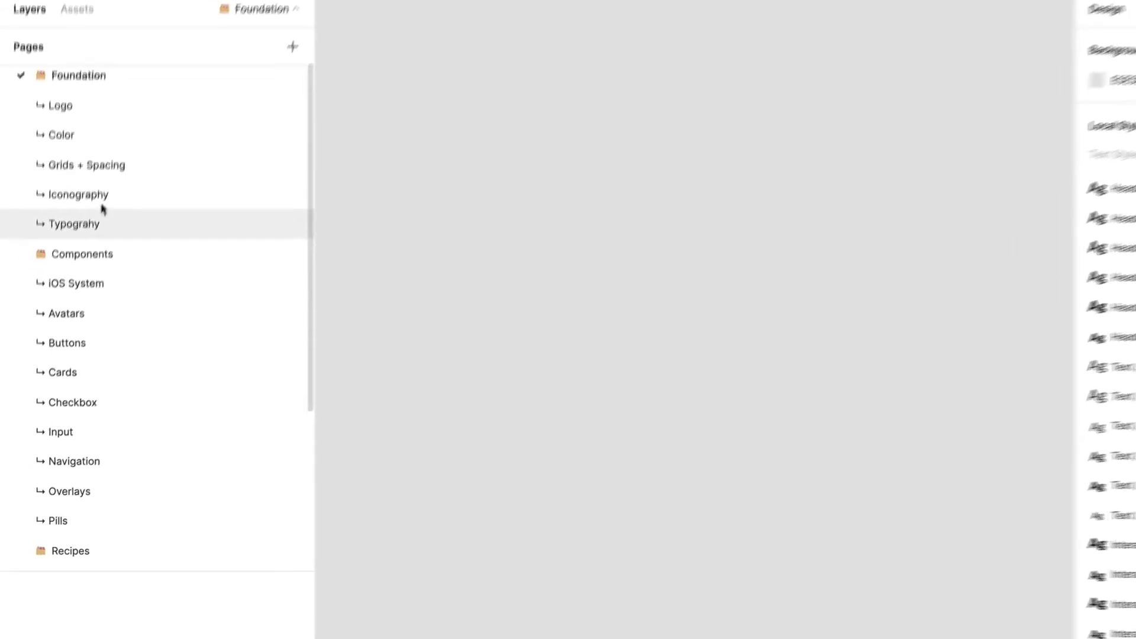
pyautogui.click(60, 135)
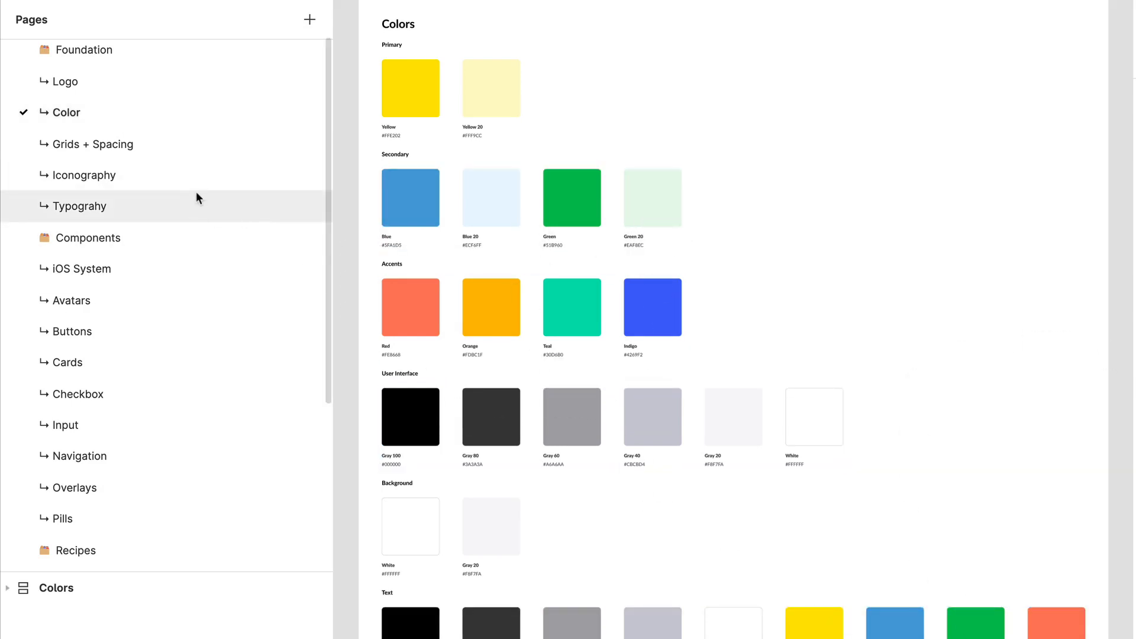
pyautogui.moveTo(115, 200)
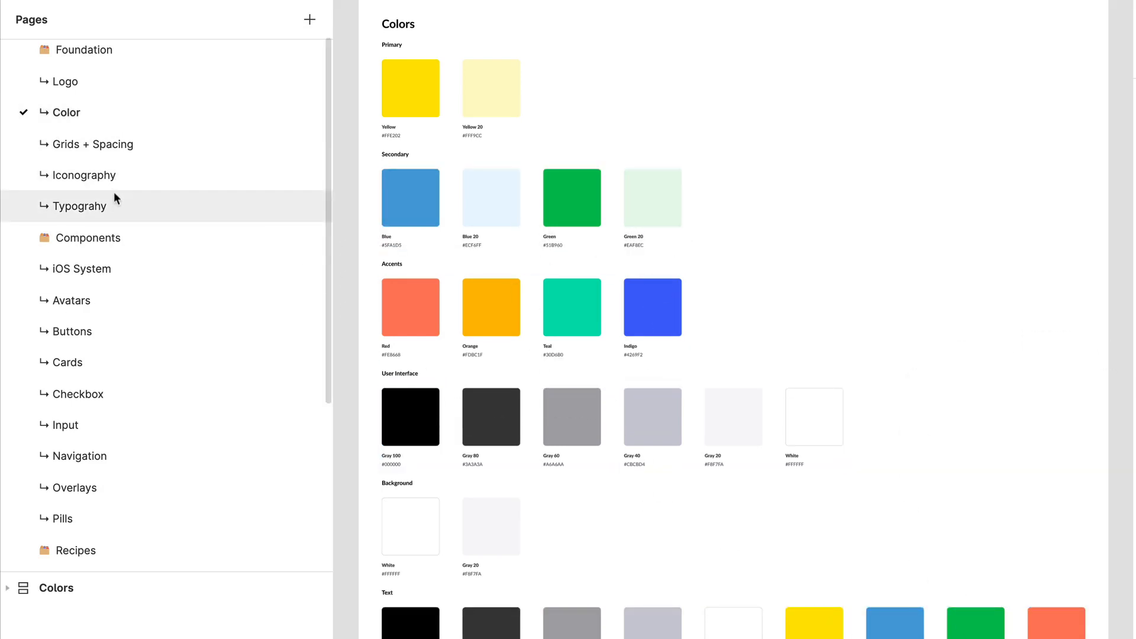
pyautogui.click(85, 175)
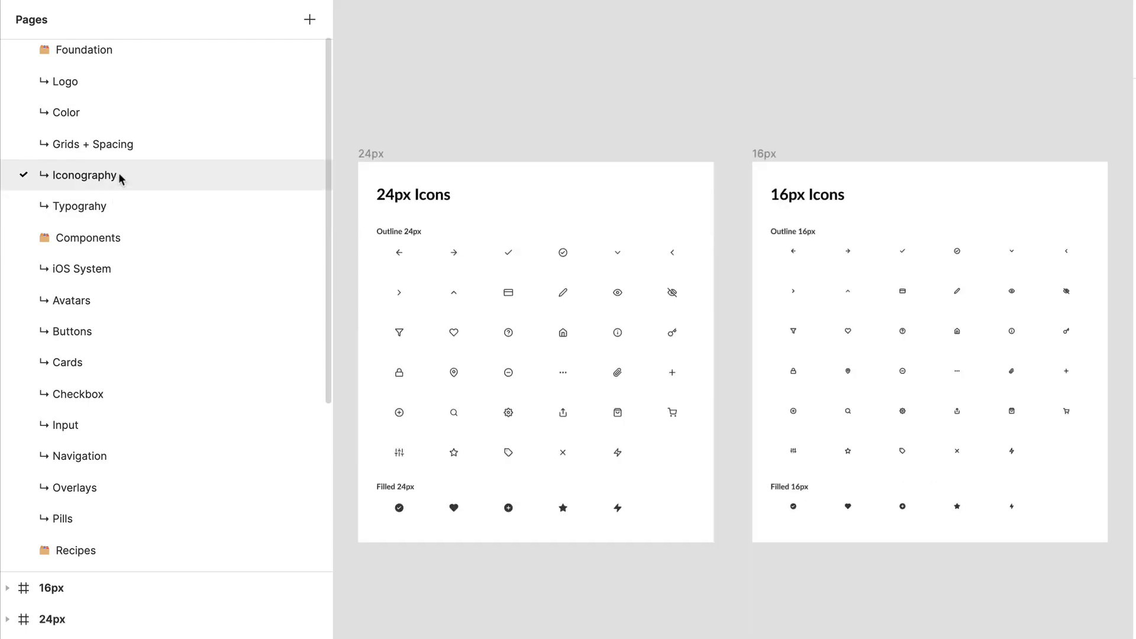
pyautogui.moveTo(137, 300)
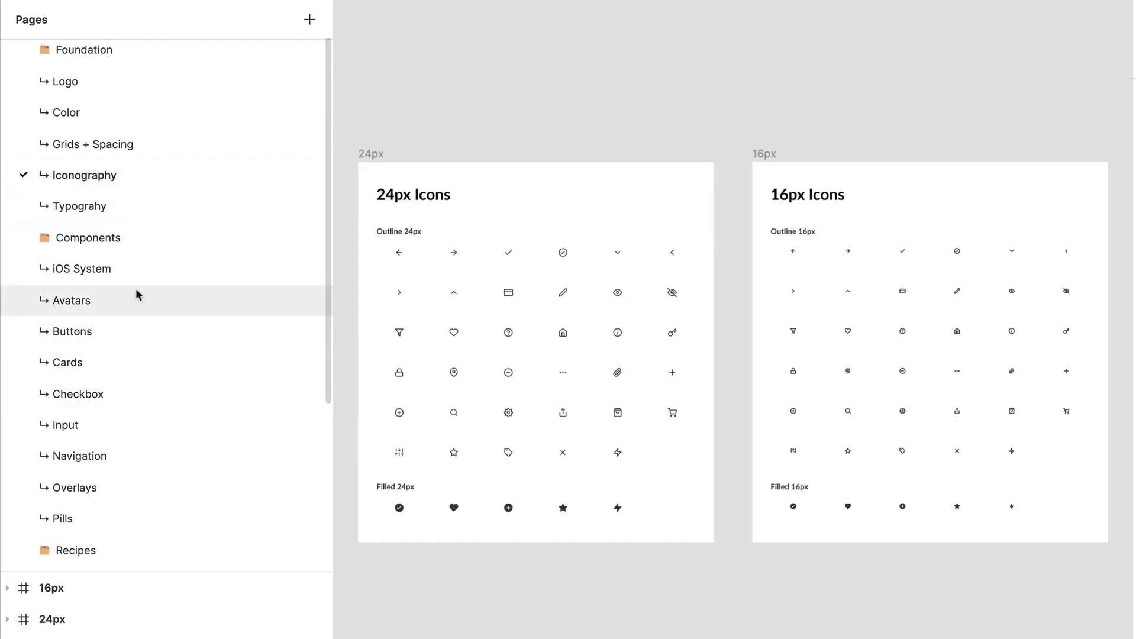
pyautogui.click(72, 300)
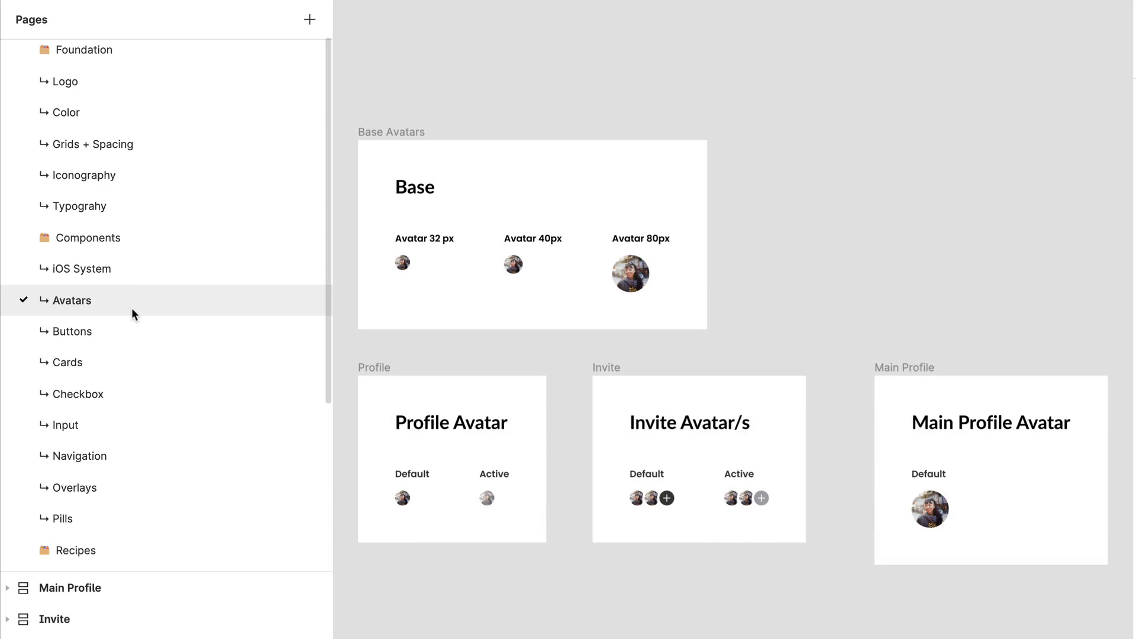
pyautogui.click(78, 393)
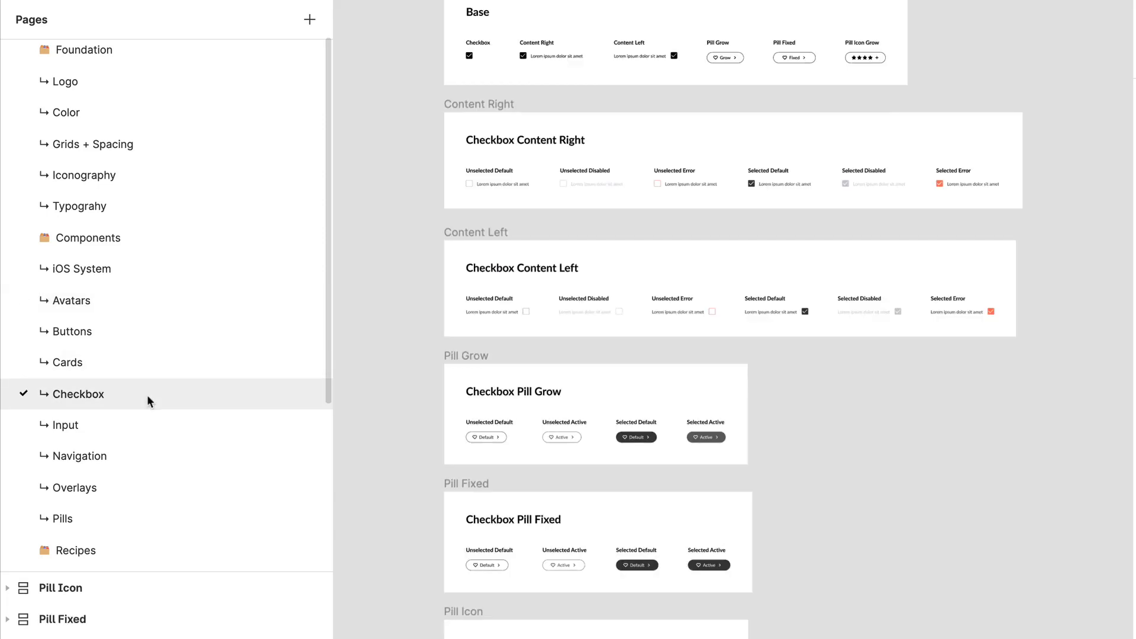
pyautogui.click(64, 425)
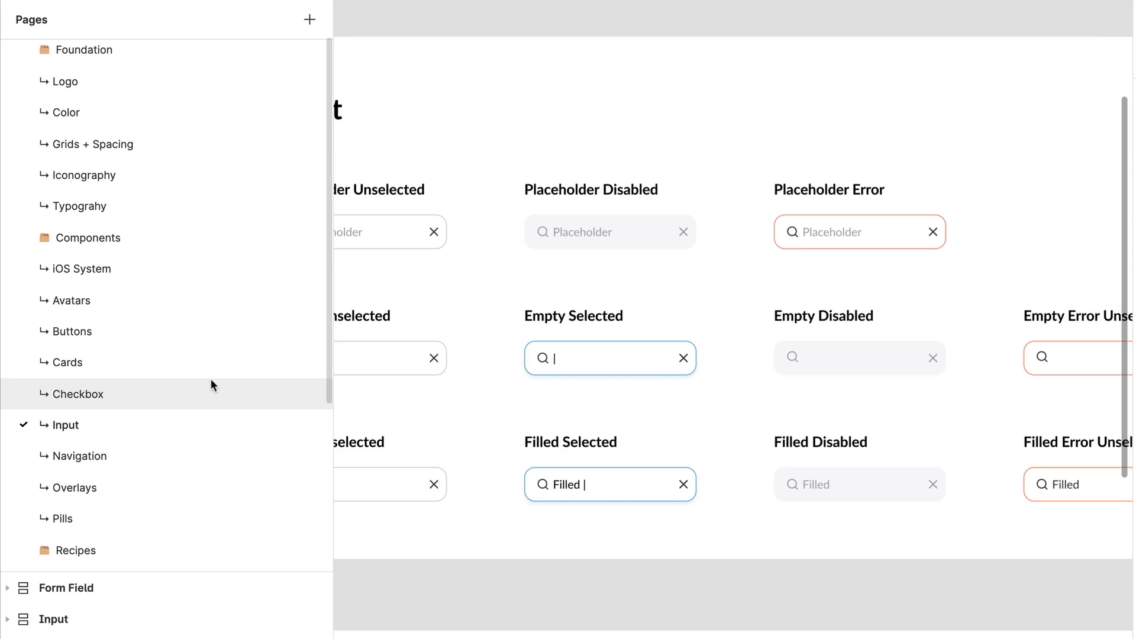
pyautogui.moveTo(73, 455)
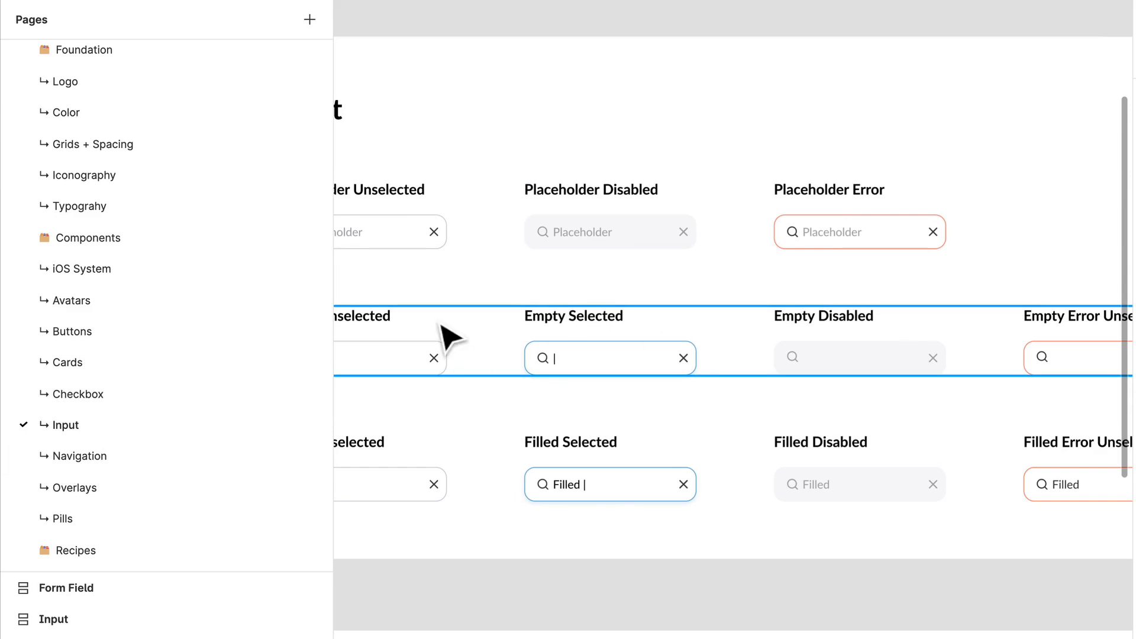
# - Review the Pills page, then return to the Final Comps Demonstrations file's Onboarding screens
pyautogui.click(80, 455)
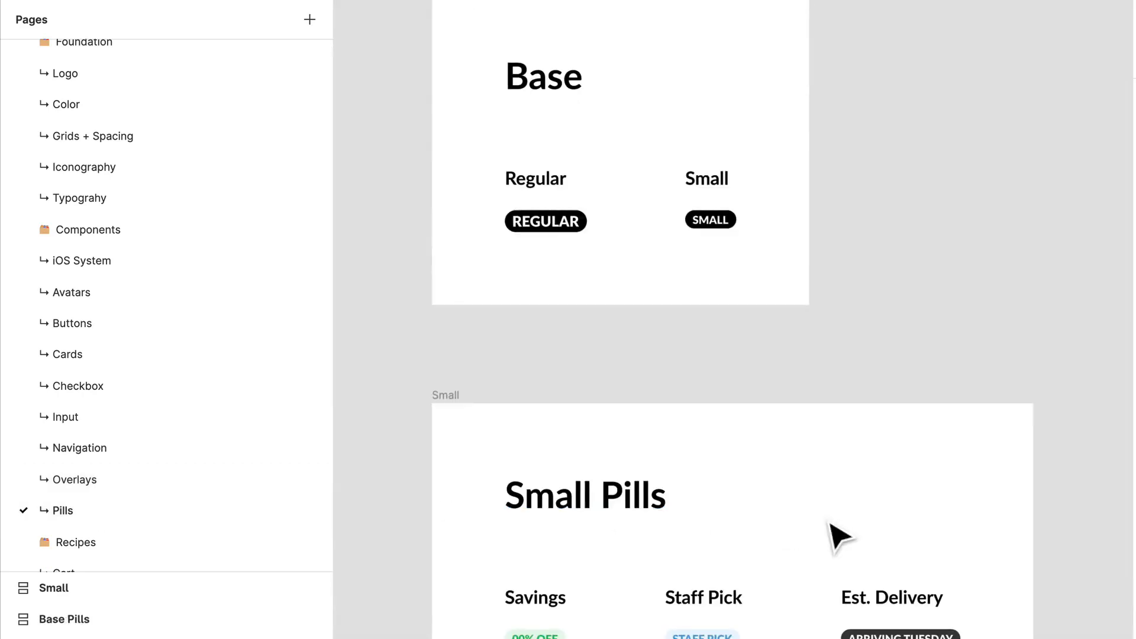
pyautogui.scroll(-3)
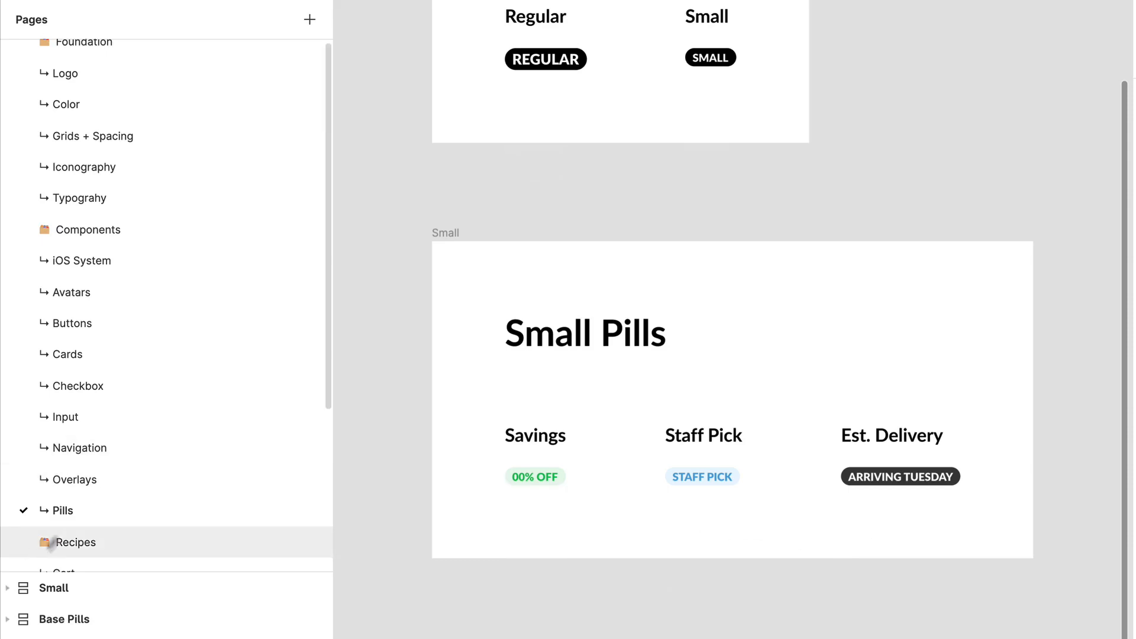
pyautogui.scroll(-3)
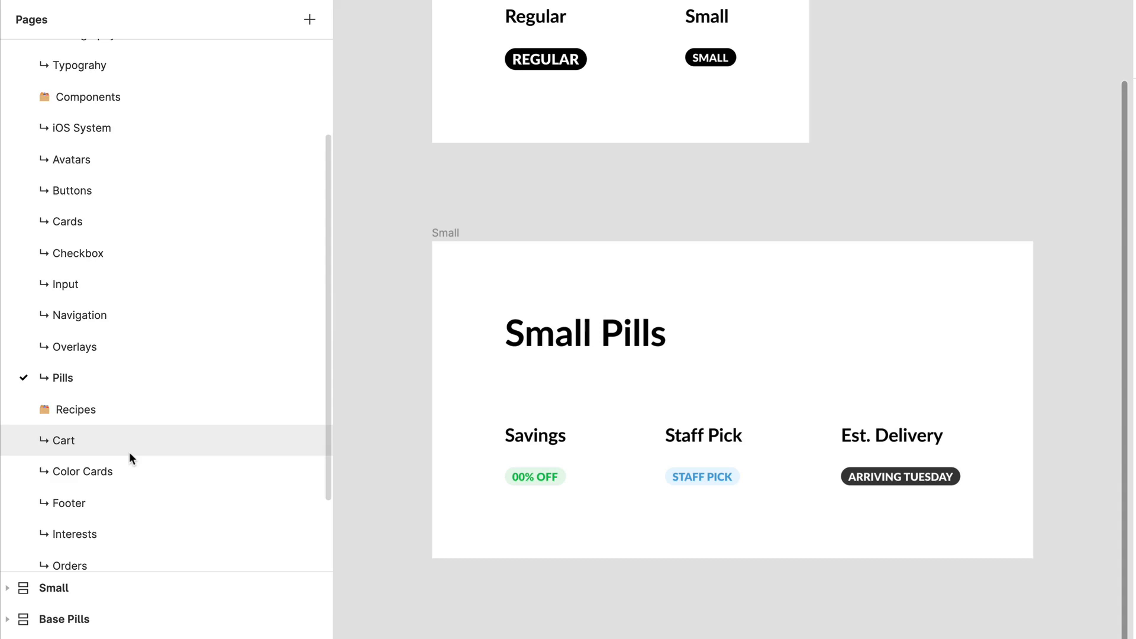
pyautogui.click(64, 440)
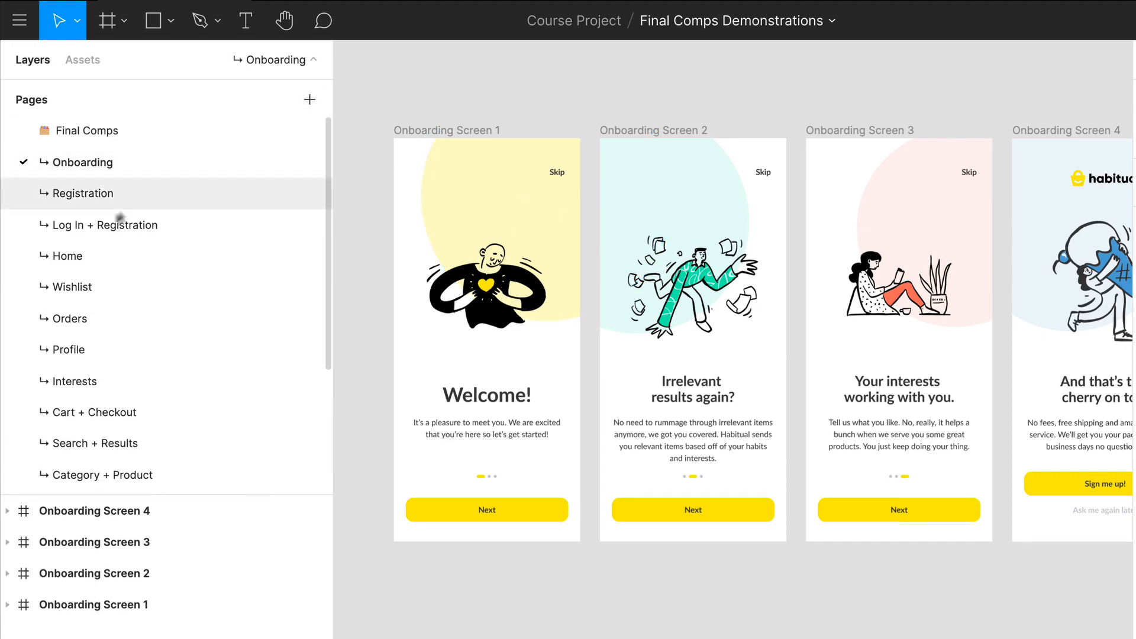
# - Show the Registration page with its photo upload, joining reason and interest screens
pyautogui.click(85, 193)
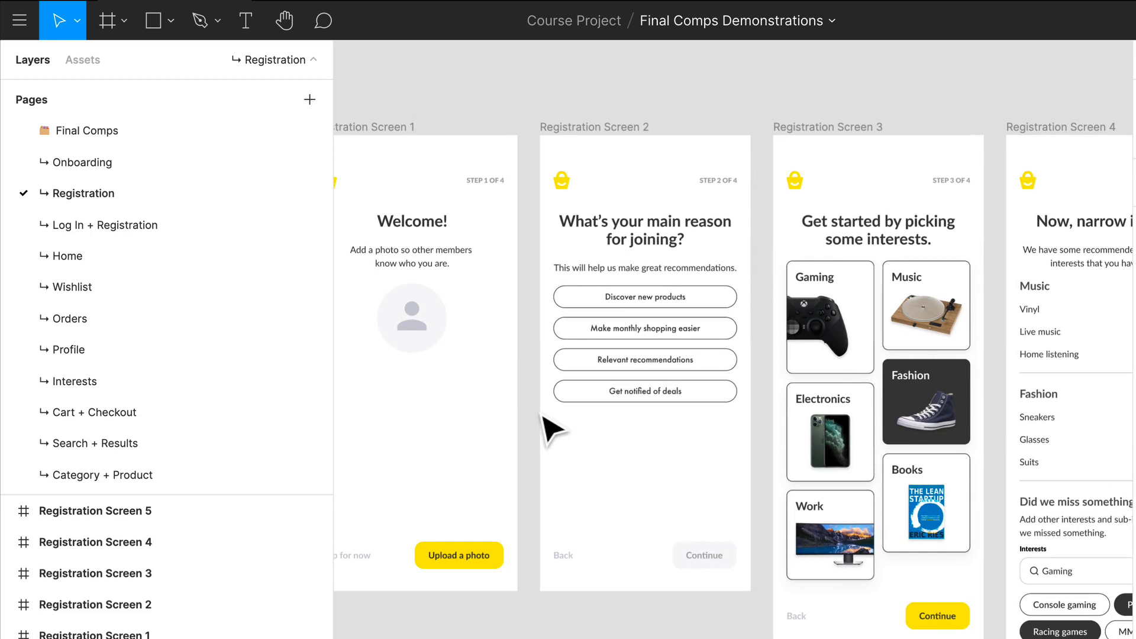
pyautogui.moveTo(193, 301)
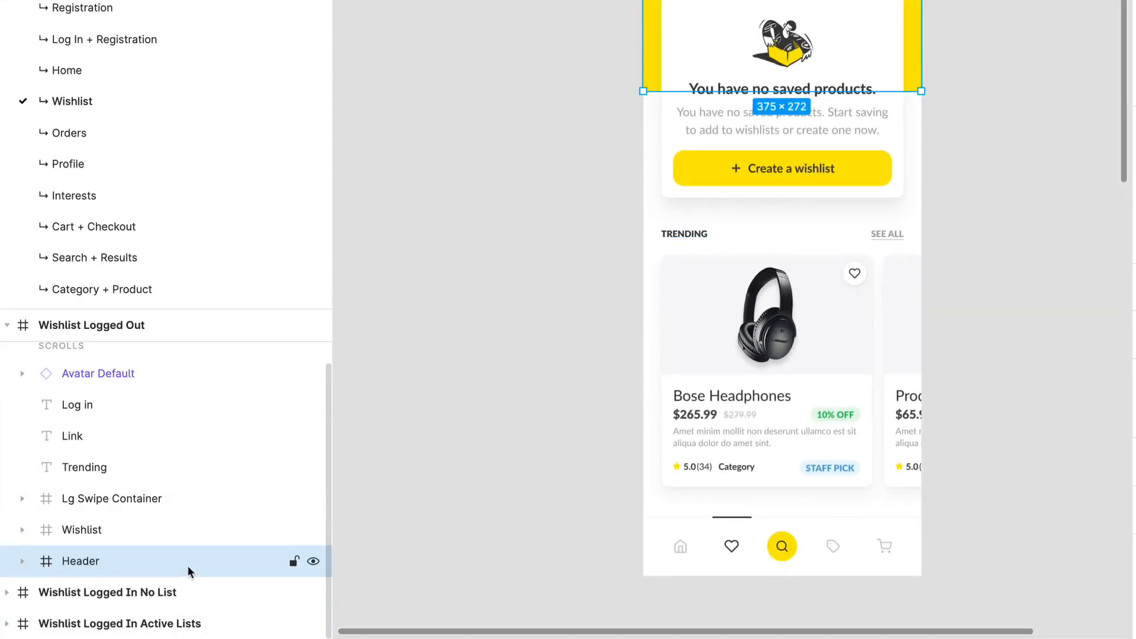
# - Browse the shared library's Main Navigation components in the Assets panel
pyautogui.click(91, 324)
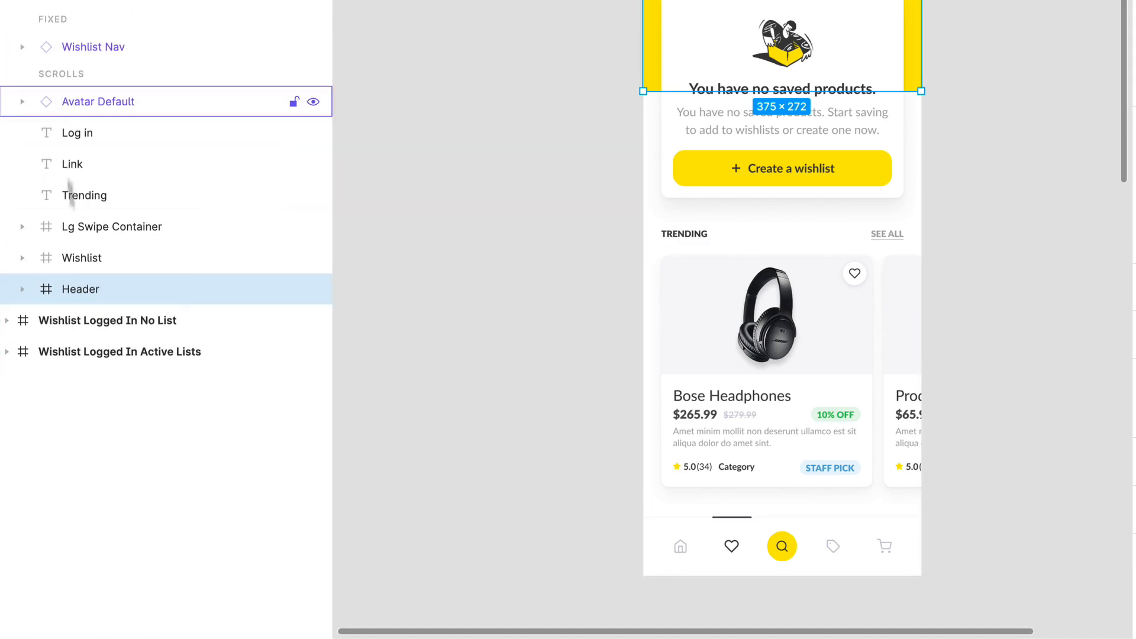
pyautogui.click(781, 545)
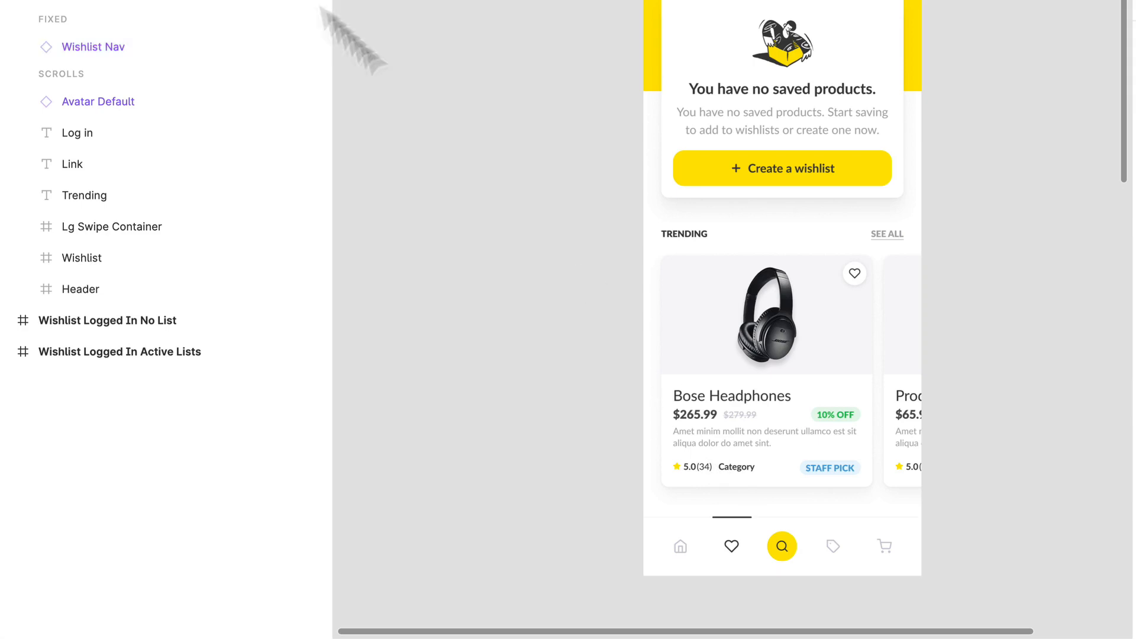
pyautogui.click(82, 16)
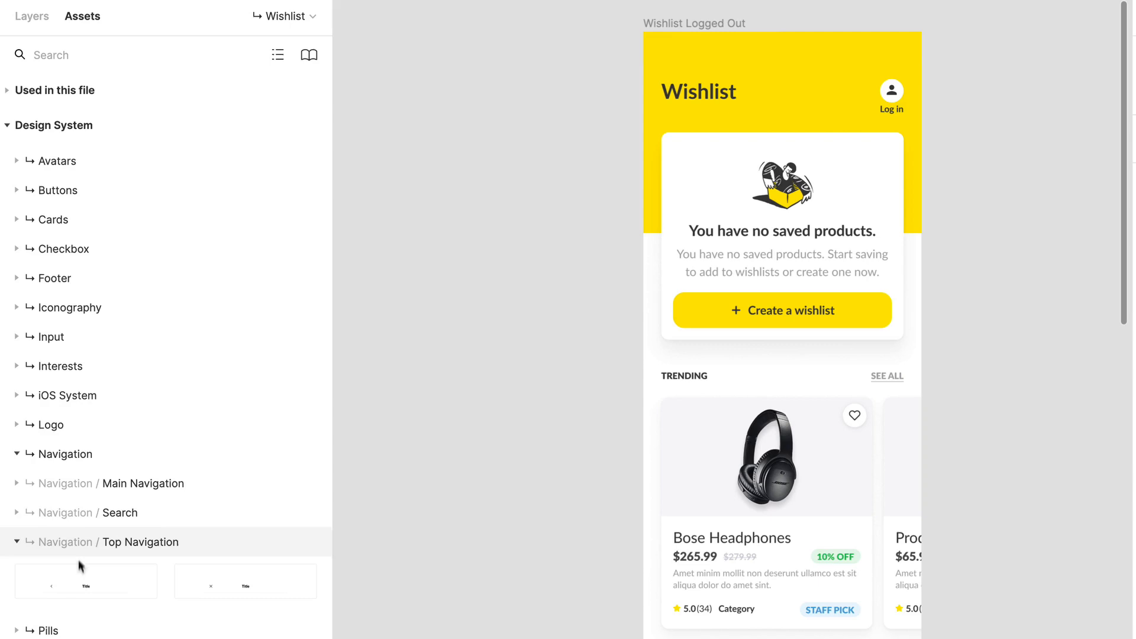
pyautogui.click(16, 541)
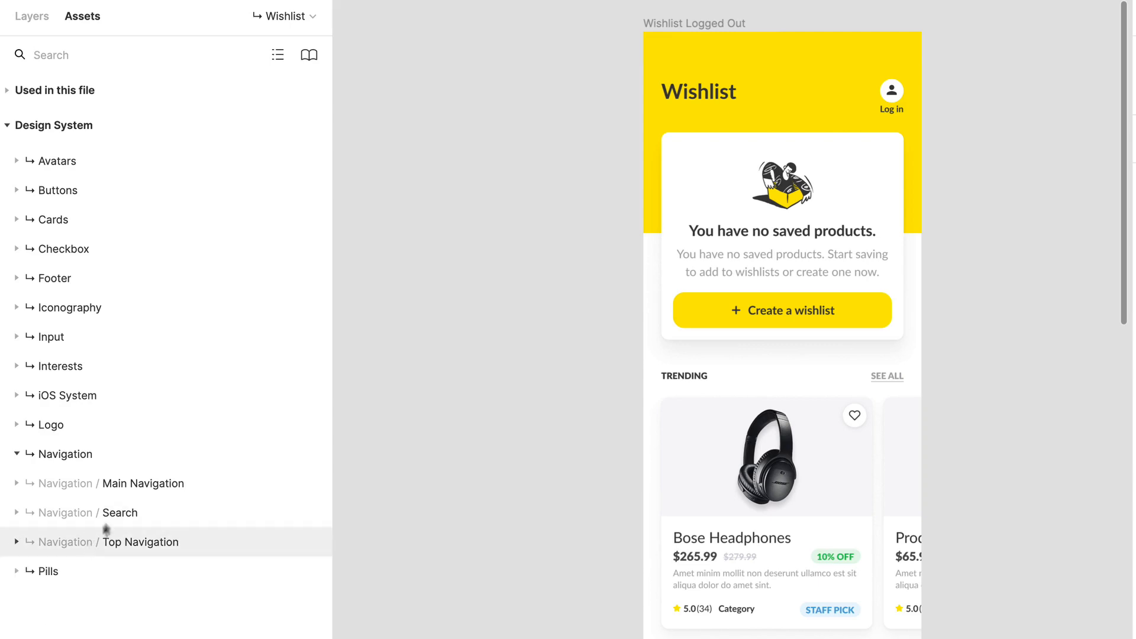
pyautogui.click(16, 482)
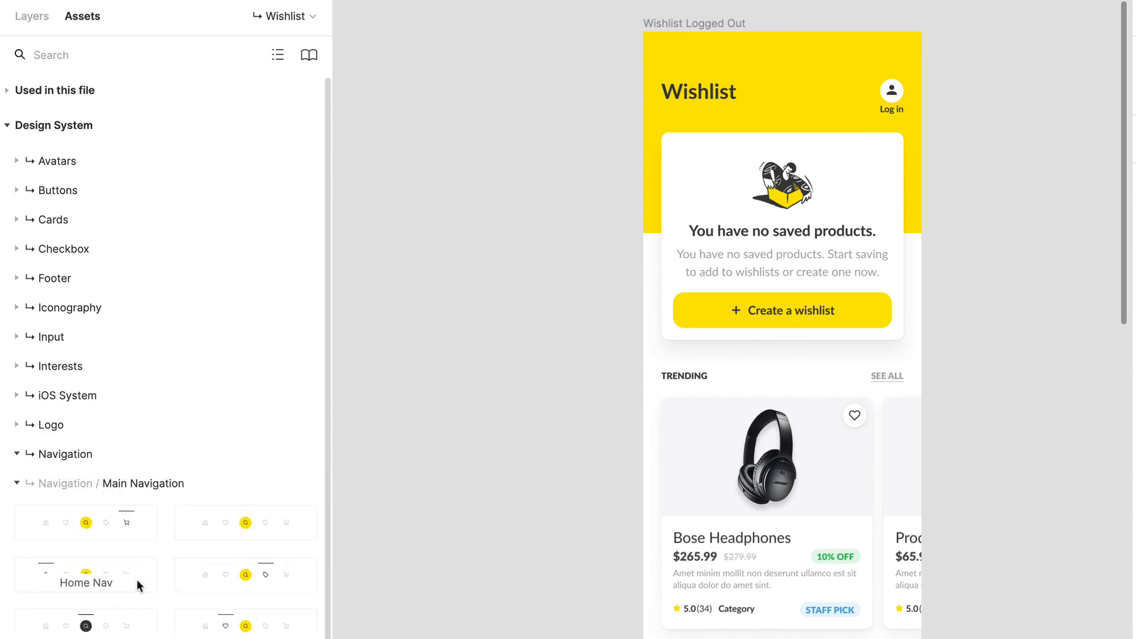
pyautogui.scroll(-3)
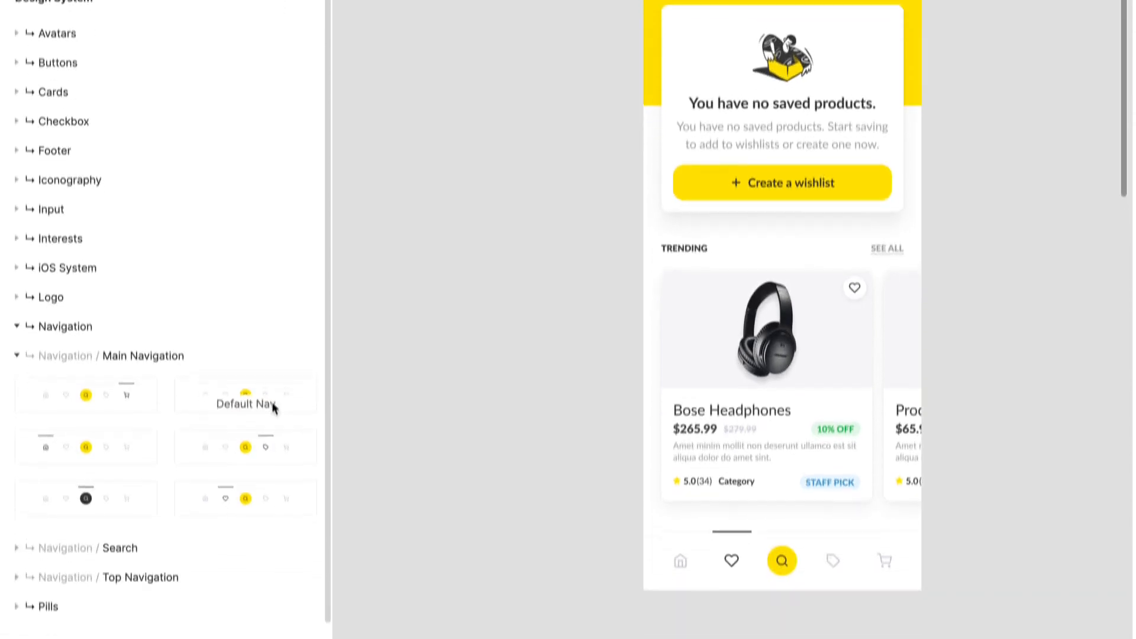
pyautogui.scroll(-3)
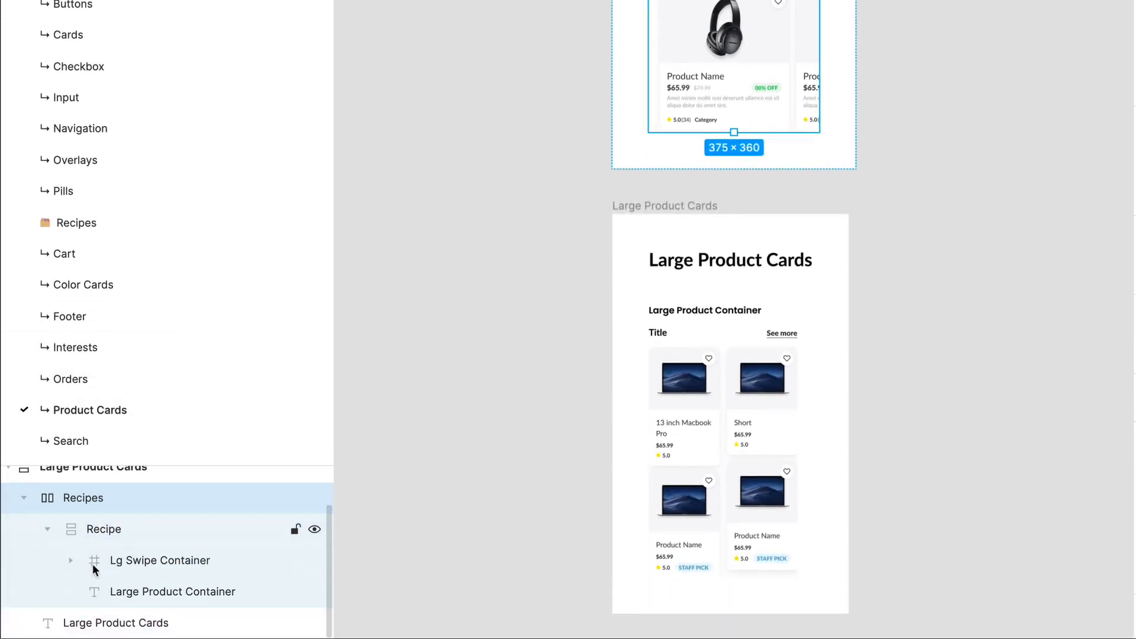
# - Inspect the large product card inside the recipe's swipe container
pyautogui.click(160, 560)
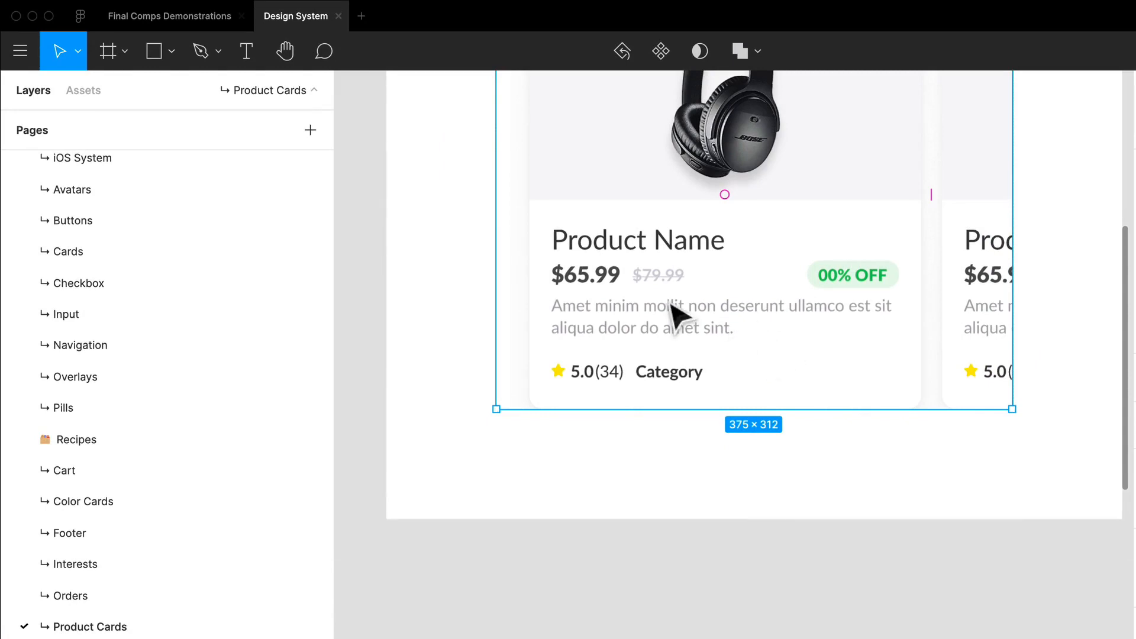
pyautogui.click(169, 15)
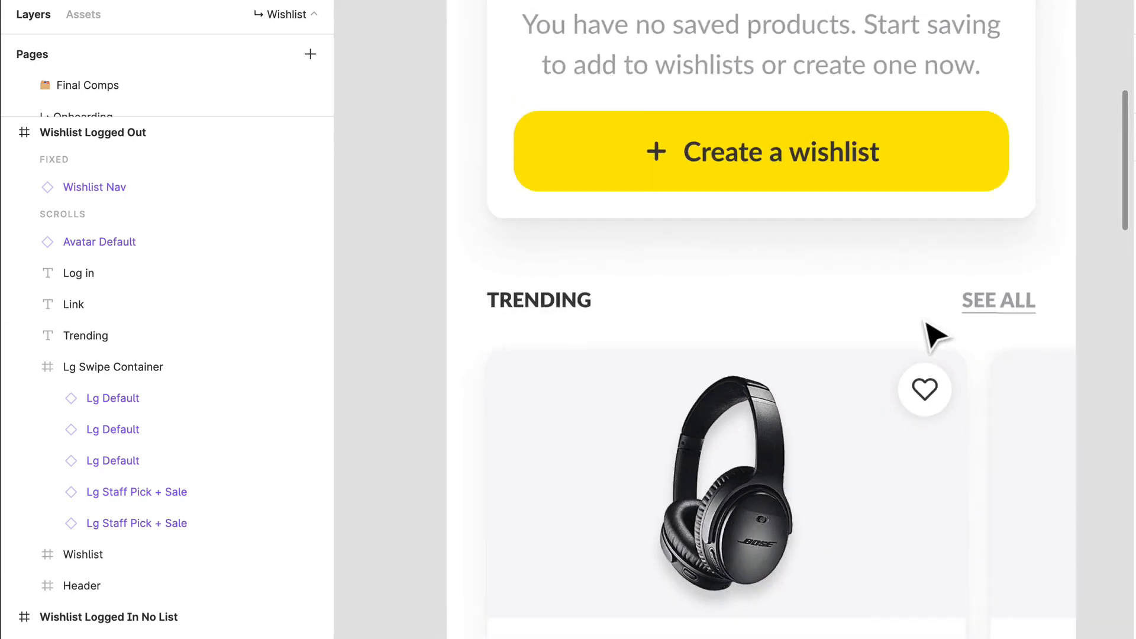
# - Select the SEE ALL link and TRENDING heading text layers on the Wishlist Logged Out screen
pyautogui.click(85, 335)
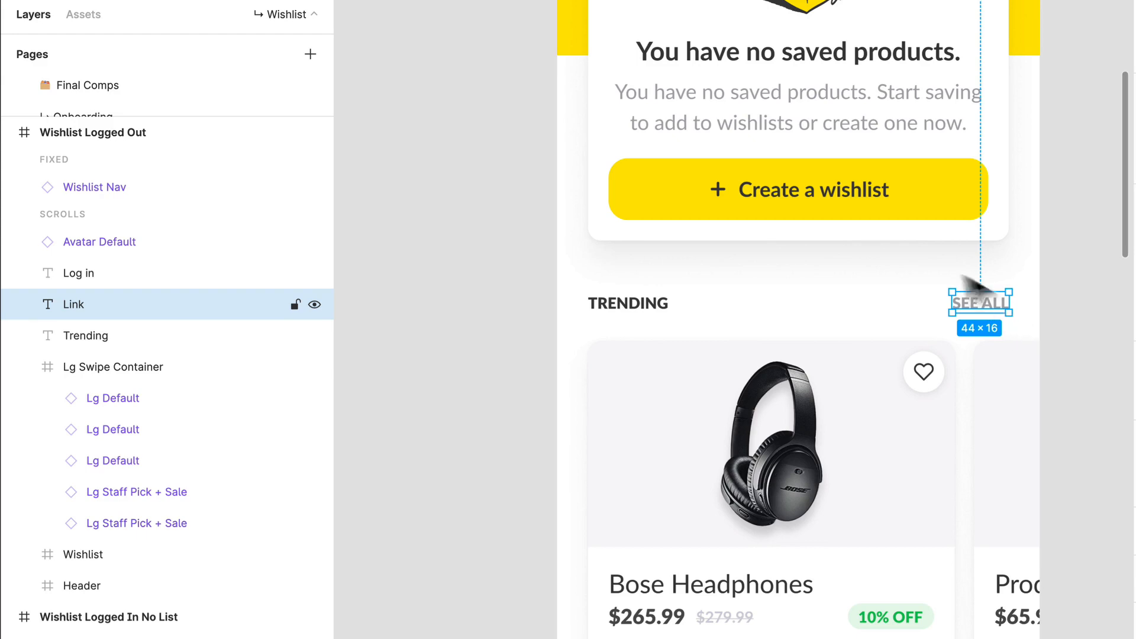
pyautogui.click(113, 367)
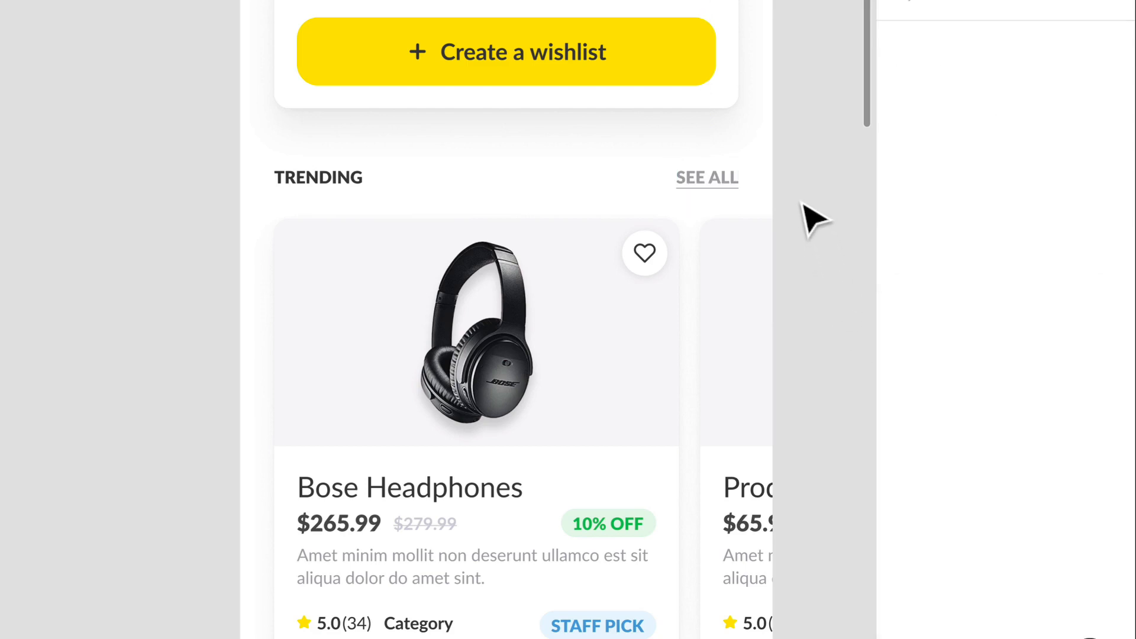
pyautogui.click(705, 177)
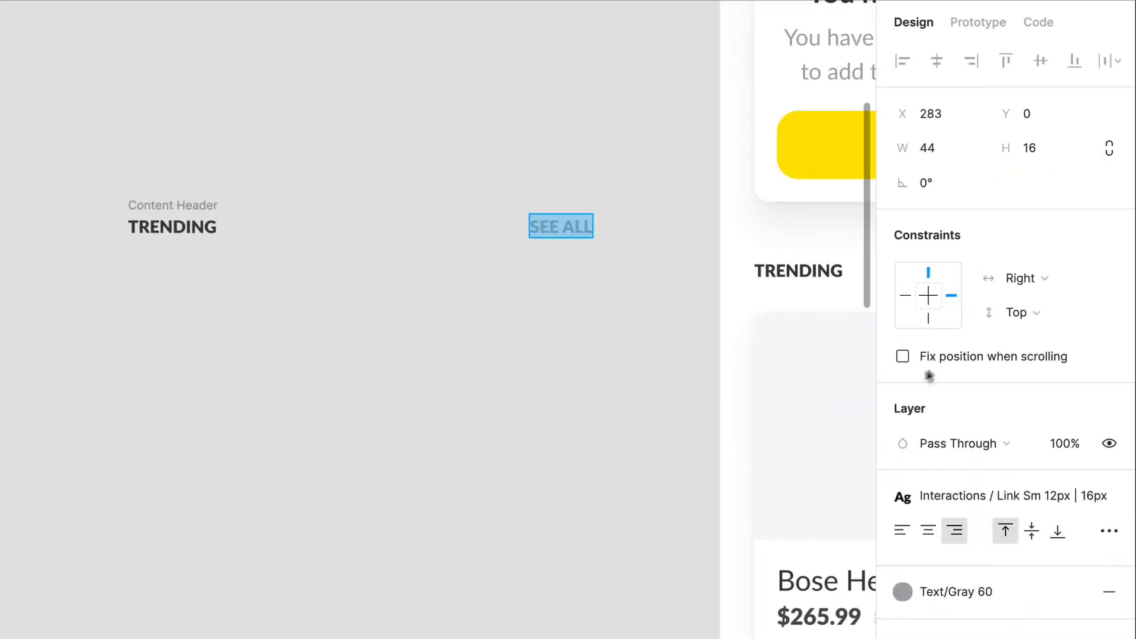
# - Stretch the Content Header frame to 299 wide with TRENDING left and SEE ALL right
pyautogui.click(173, 227)
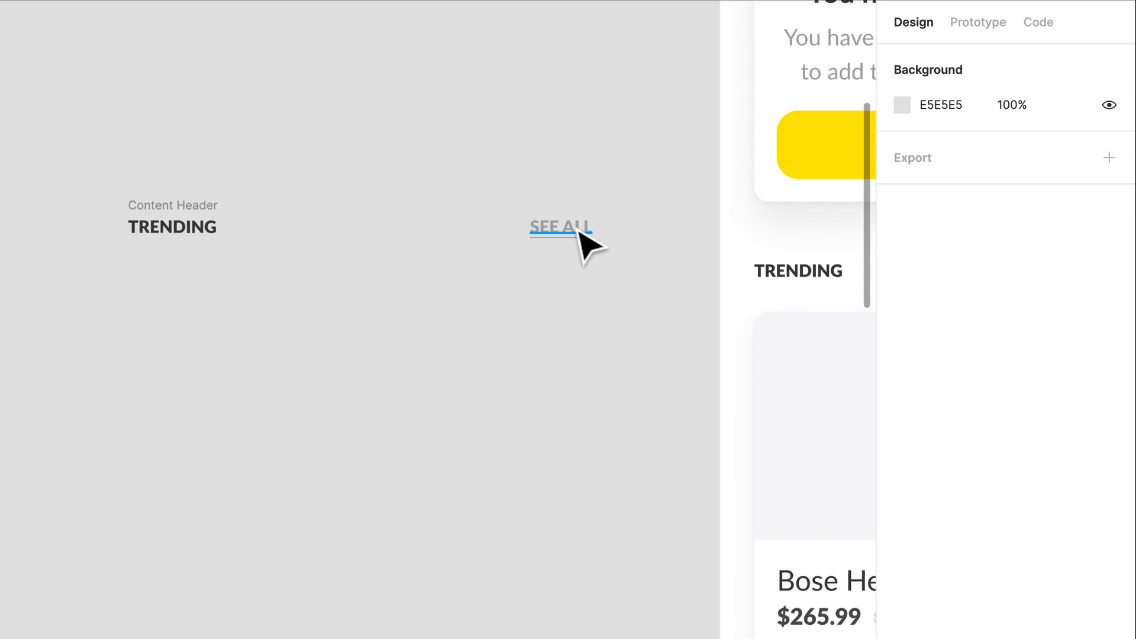
pyautogui.click(562, 226)
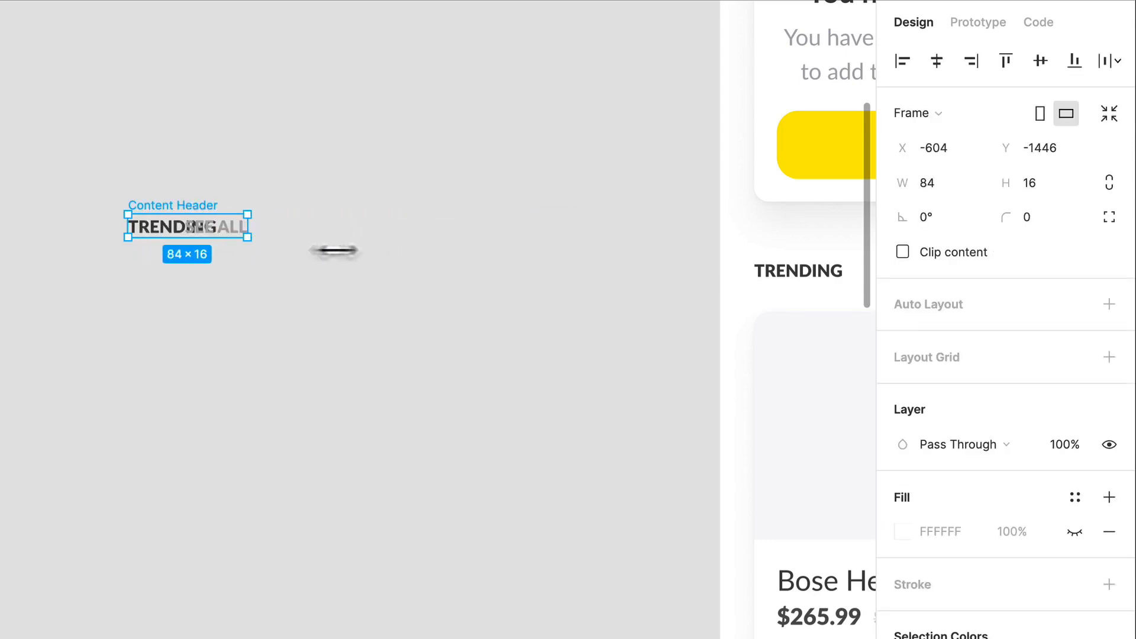
pyautogui.click(173, 226)
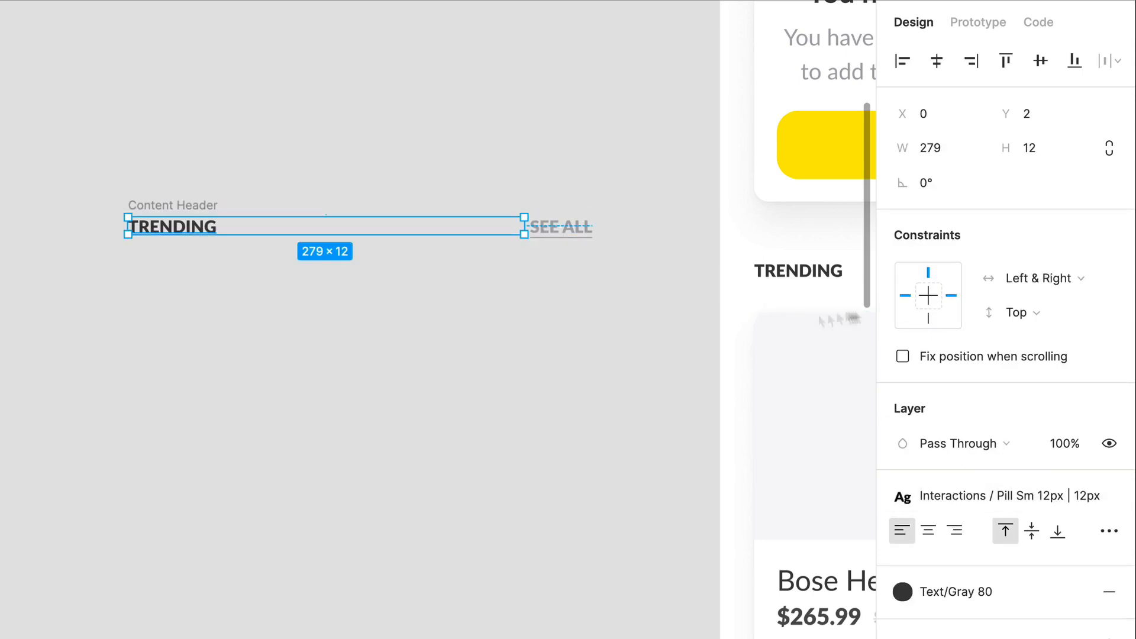
pyautogui.click(434, 399)
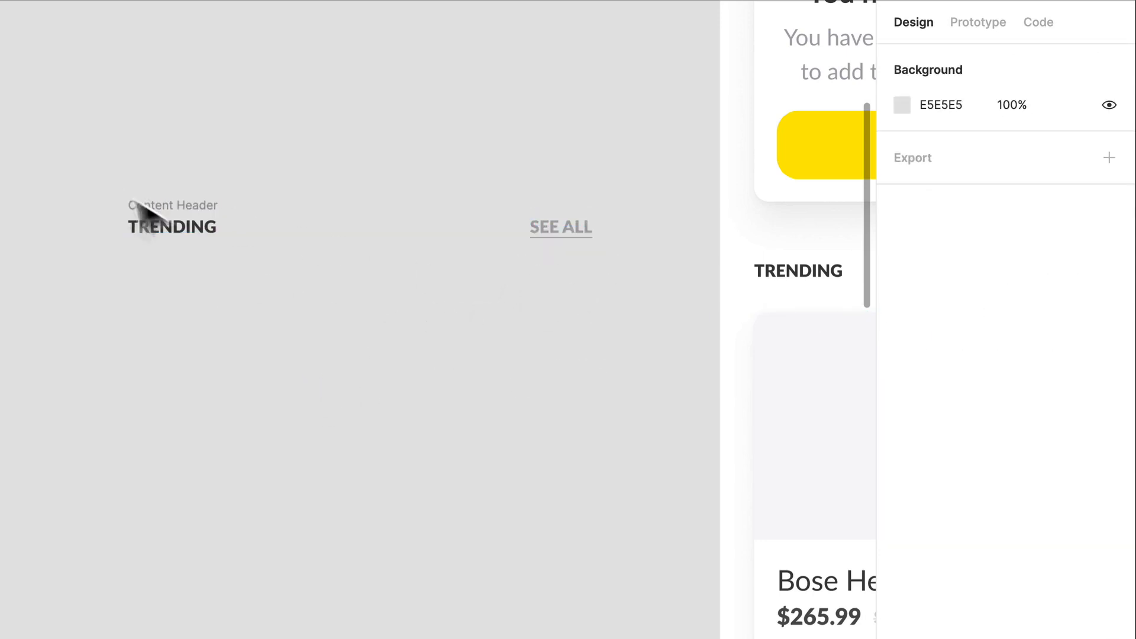
pyautogui.click(172, 225)
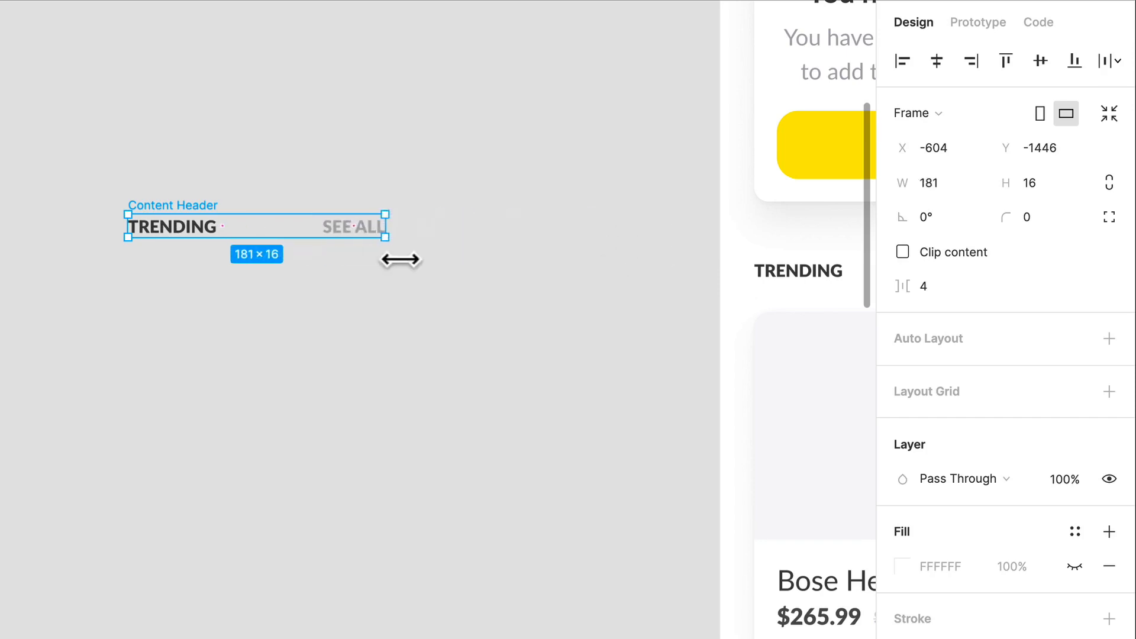
pyautogui.moveTo(390, 225); pyautogui.dragTo(554, 225)
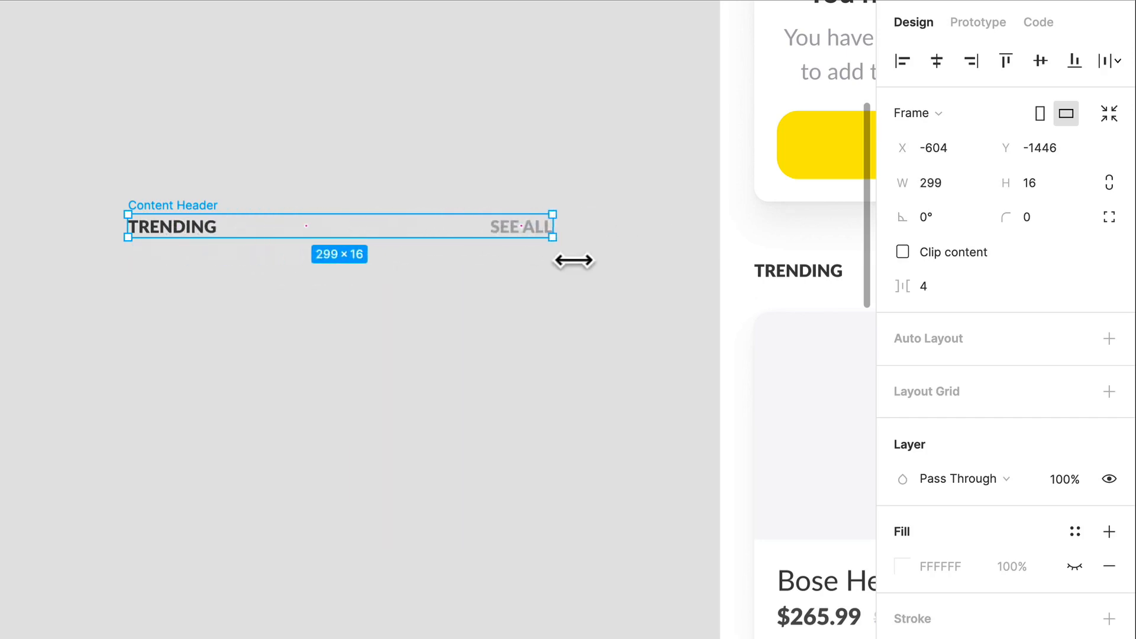
pyautogui.click(561, 399)
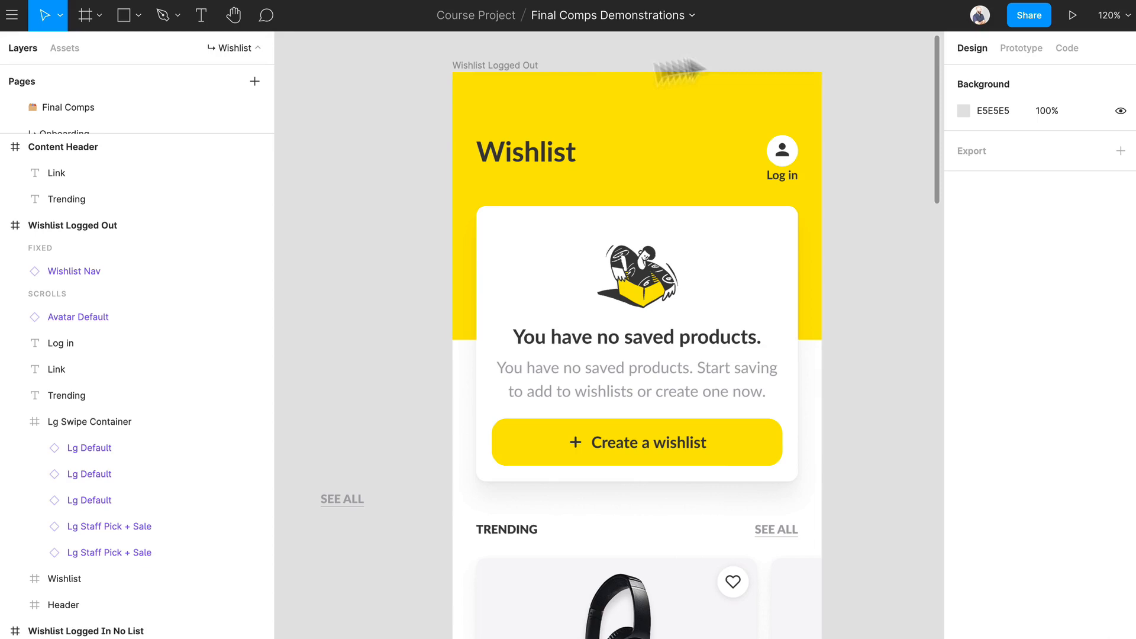
pyautogui.moveTo(352, 121)
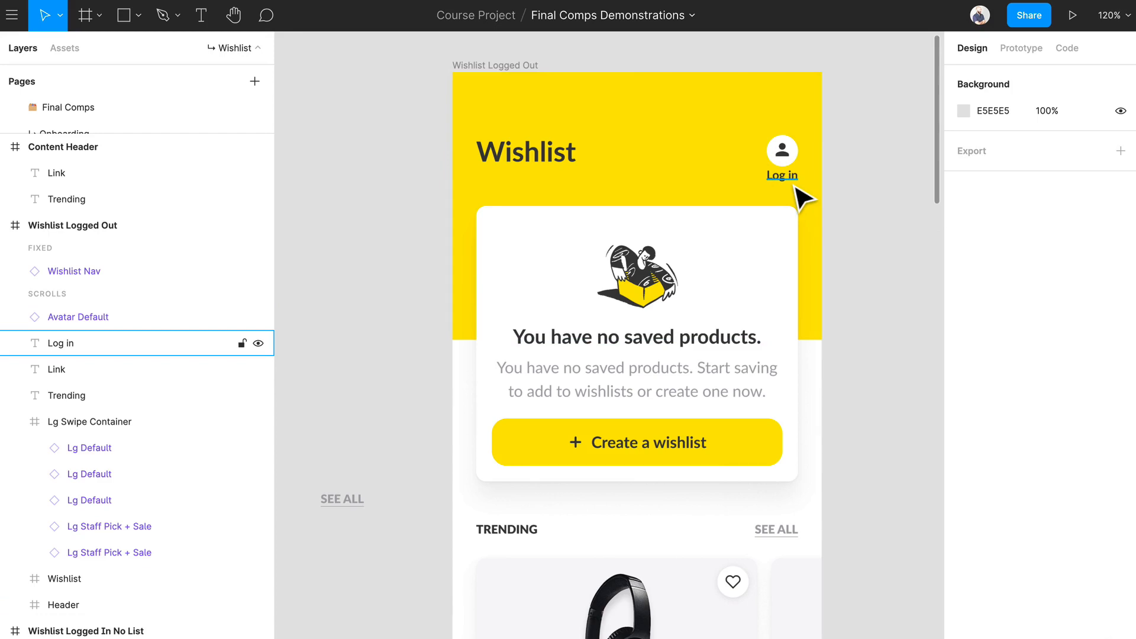
pyautogui.moveTo(778, 191)
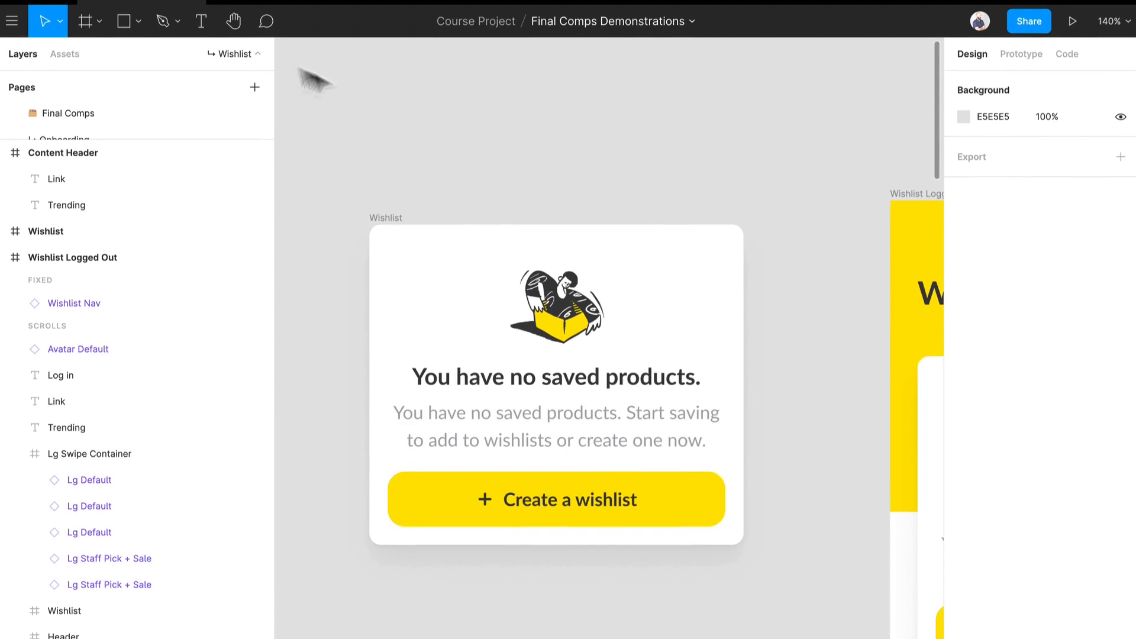
# - Find the coffee-cup doodle in the Open Doodles illustrations library
pyautogui.click(343, 8)
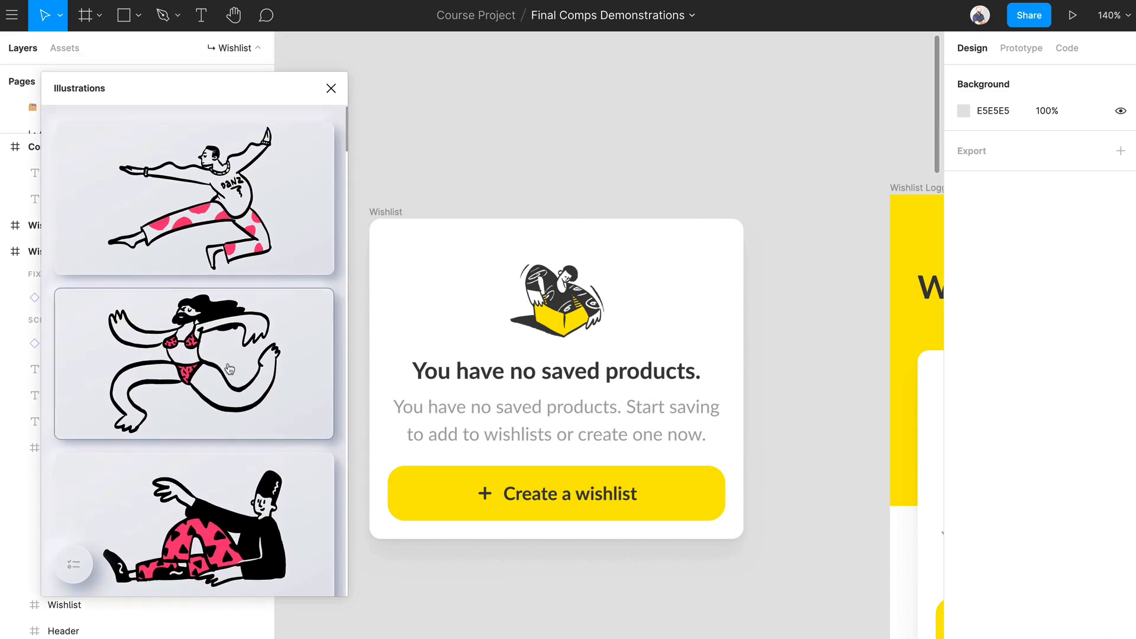
pyautogui.scroll(-3)
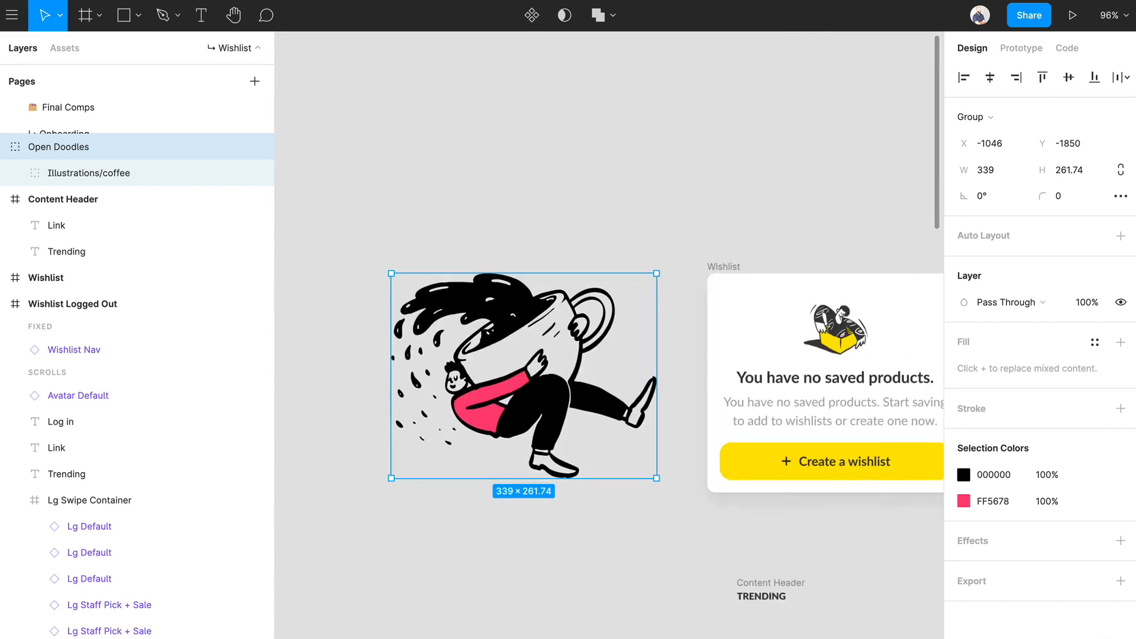
# - Resize the Wishlist card frame's height to fit its illustration, text and button
pyautogui.click(1092, 499)
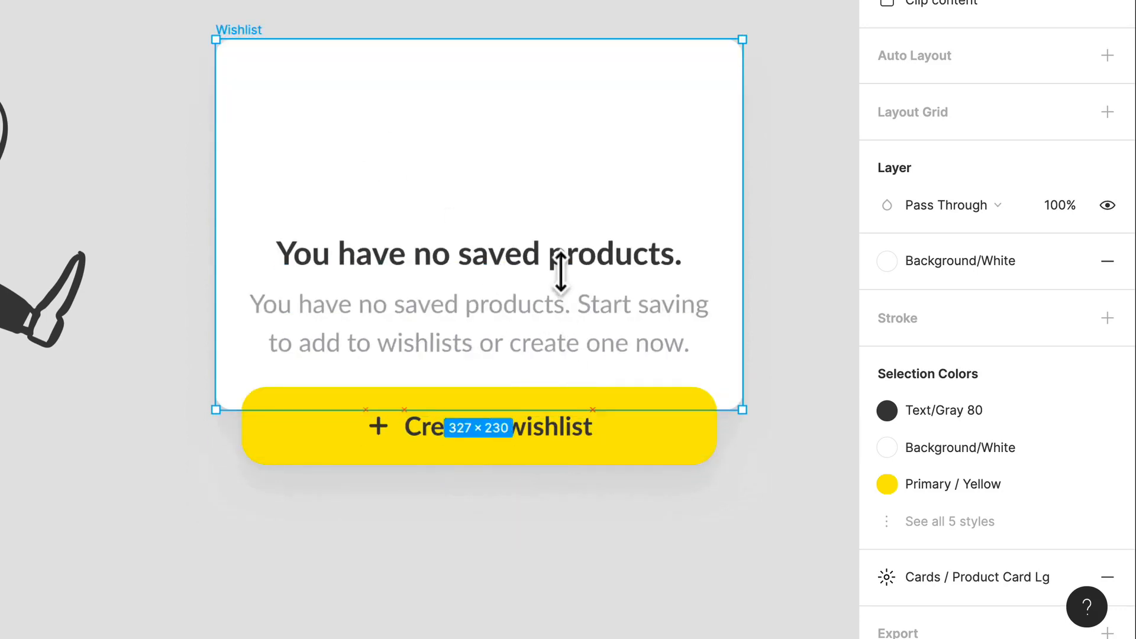
pyautogui.moveTo(478, 409); pyautogui.dragTo(478, 490)
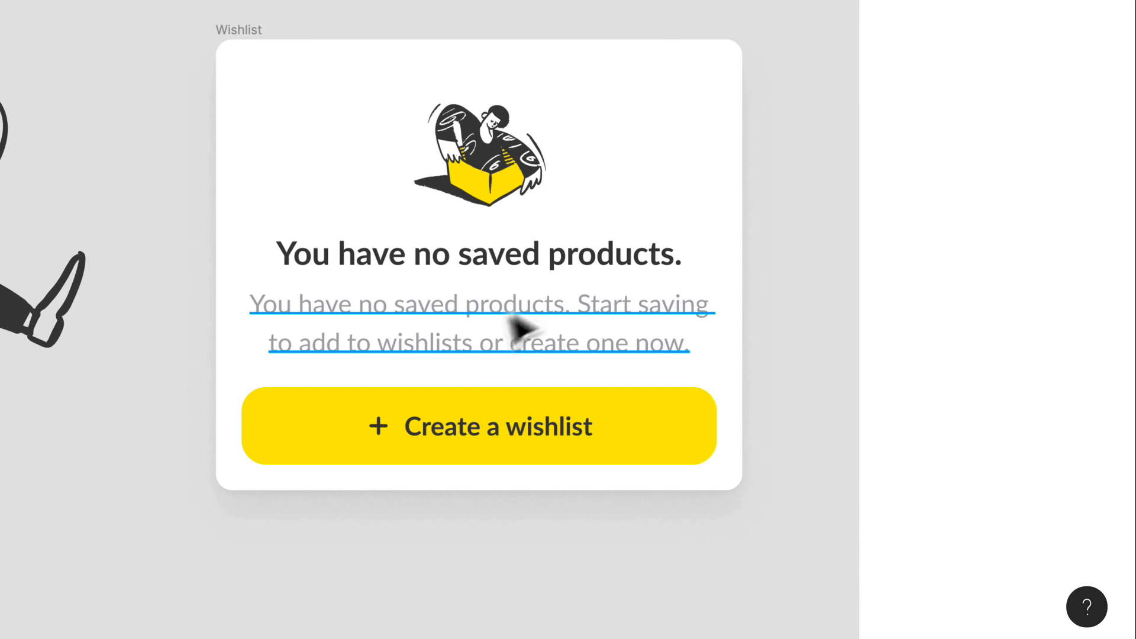
pyautogui.moveTo(484, 307)
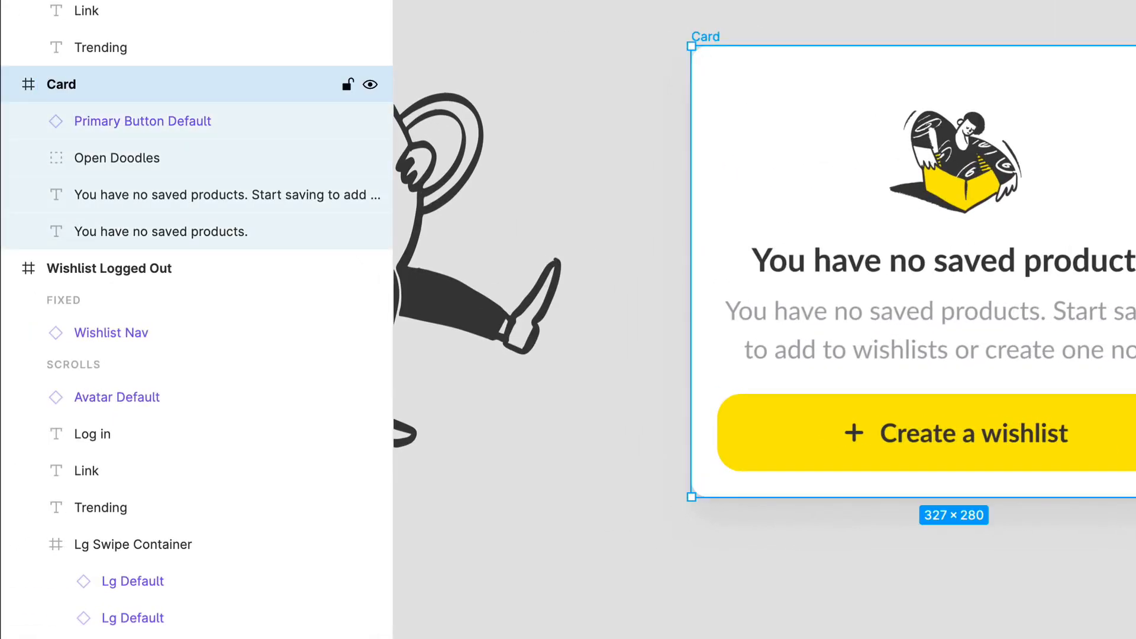
pyautogui.moveTo(782, 181)
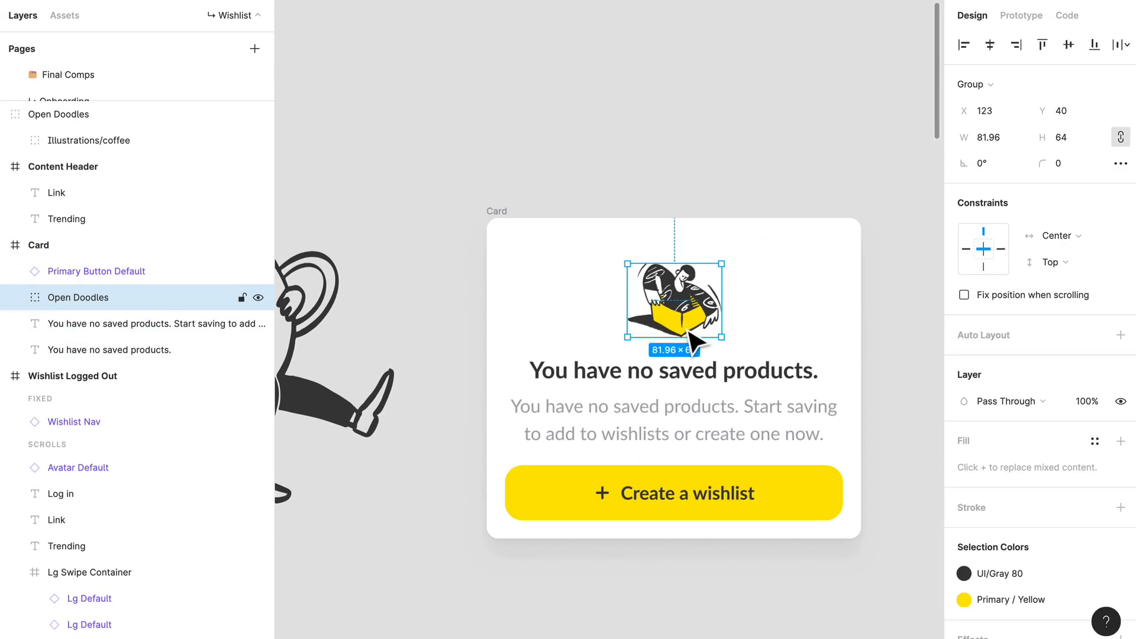
# - Deselect the card and scroll to the Wishlist Logged Out screen's header
pyautogui.click(761, 102)
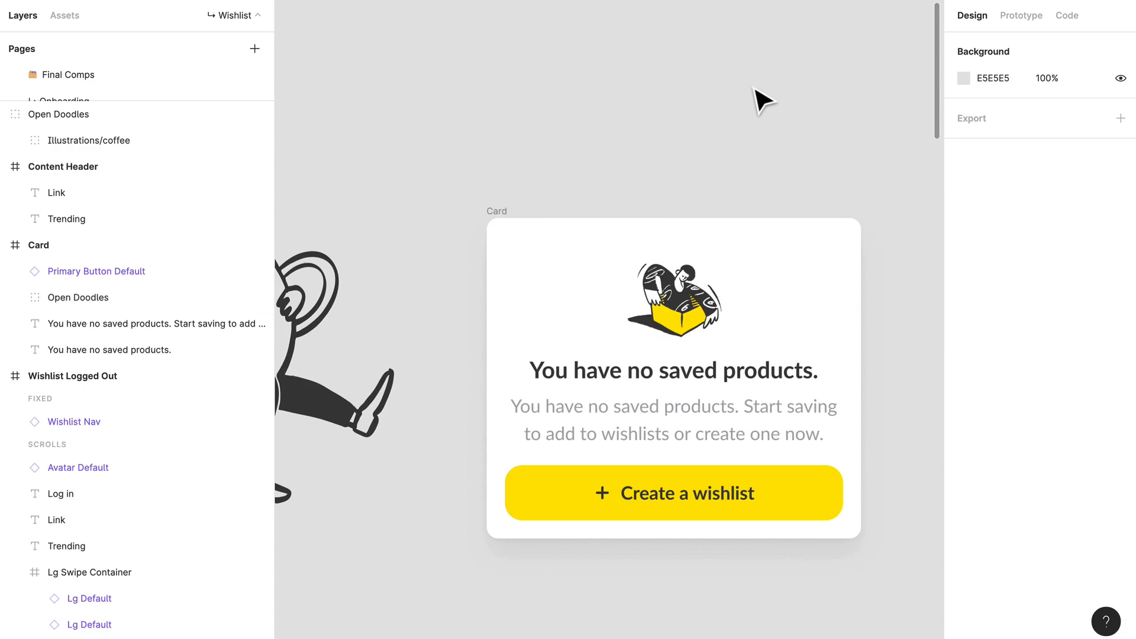
pyautogui.scroll(-3)
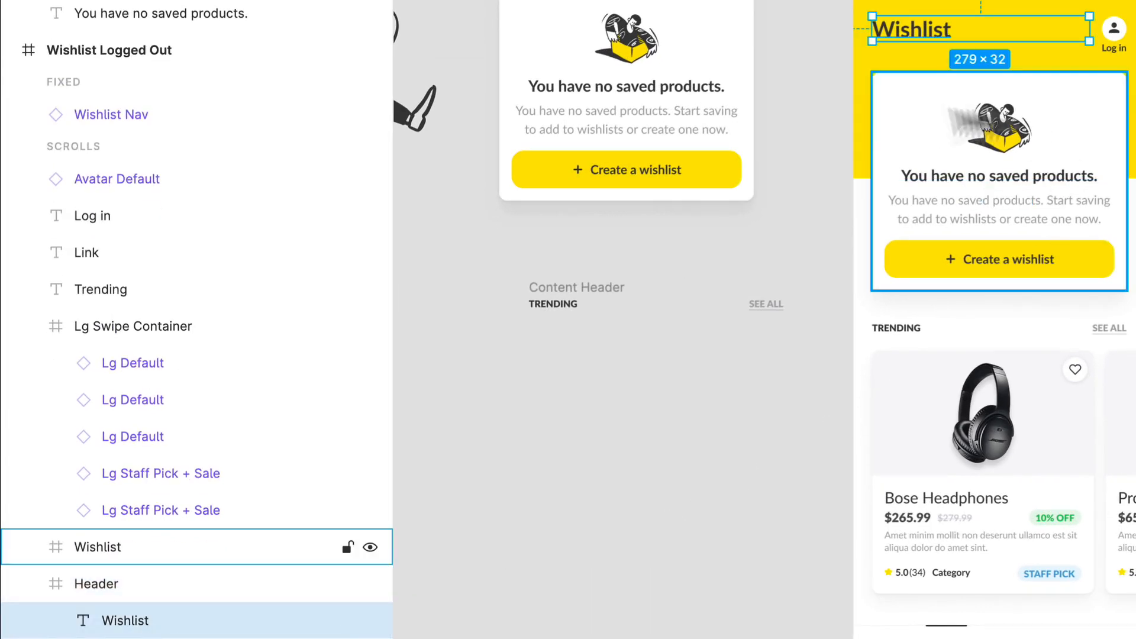
# - Frame the avatar and Log in link as 'Log In CTA' within the logged-out Header
pyautogui.click(95, 584)
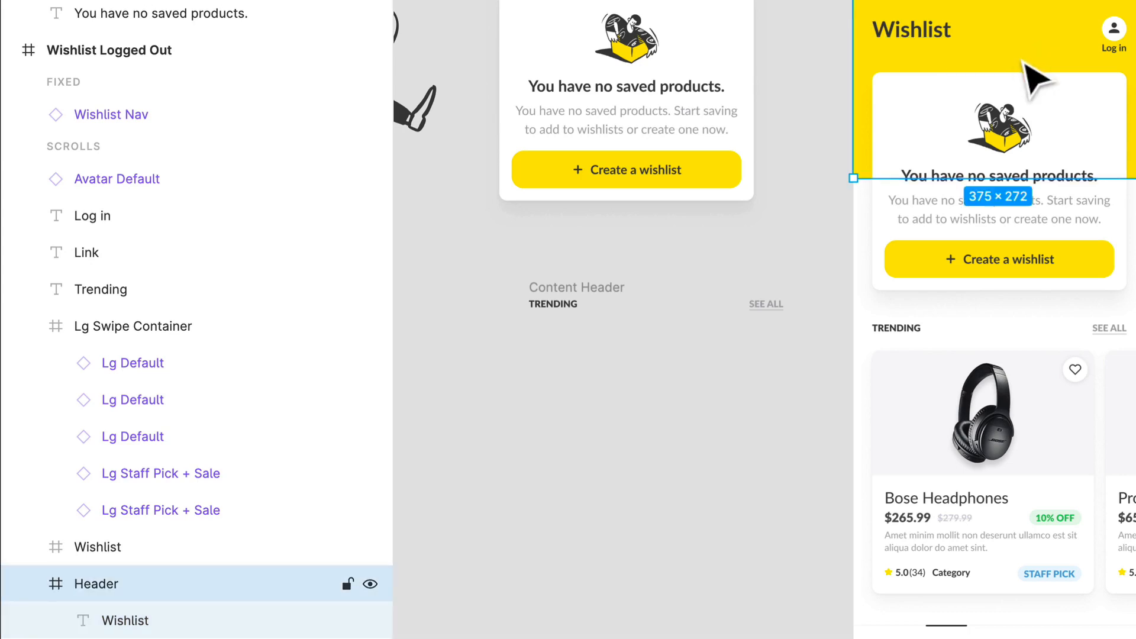
pyautogui.click(911, 28)
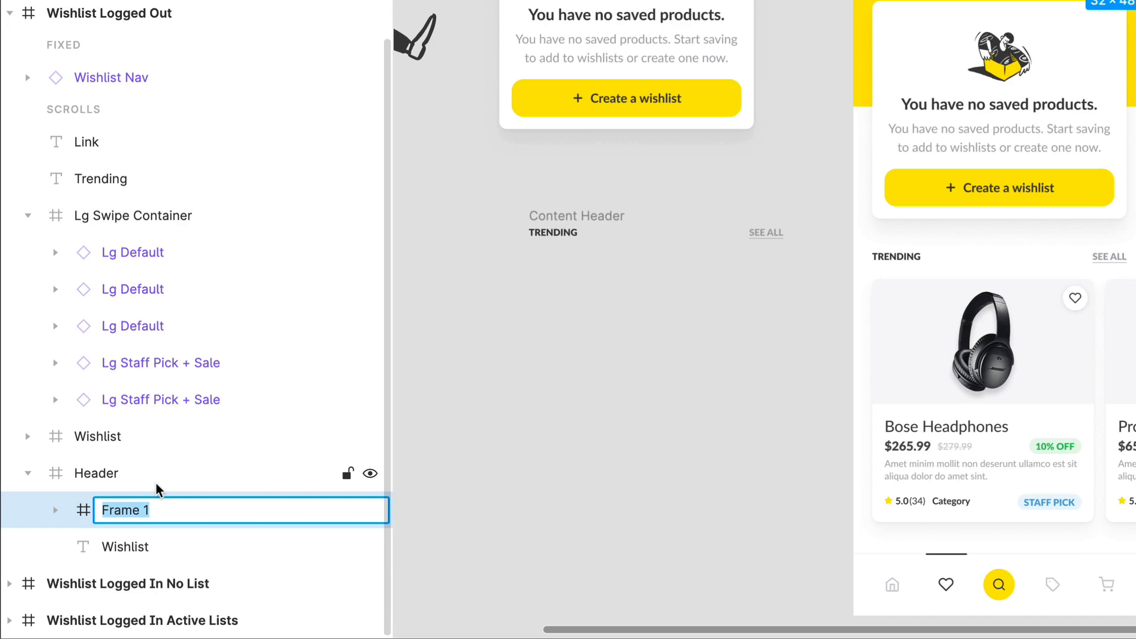
pyautogui.write('Log In CTA')
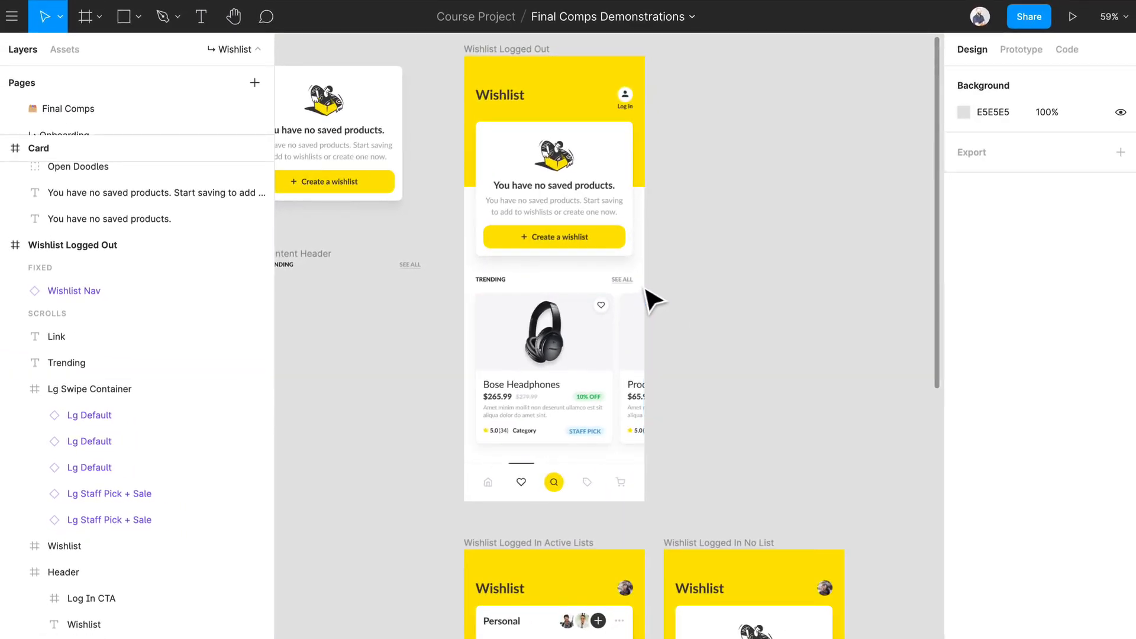
pyautogui.scroll(-3)
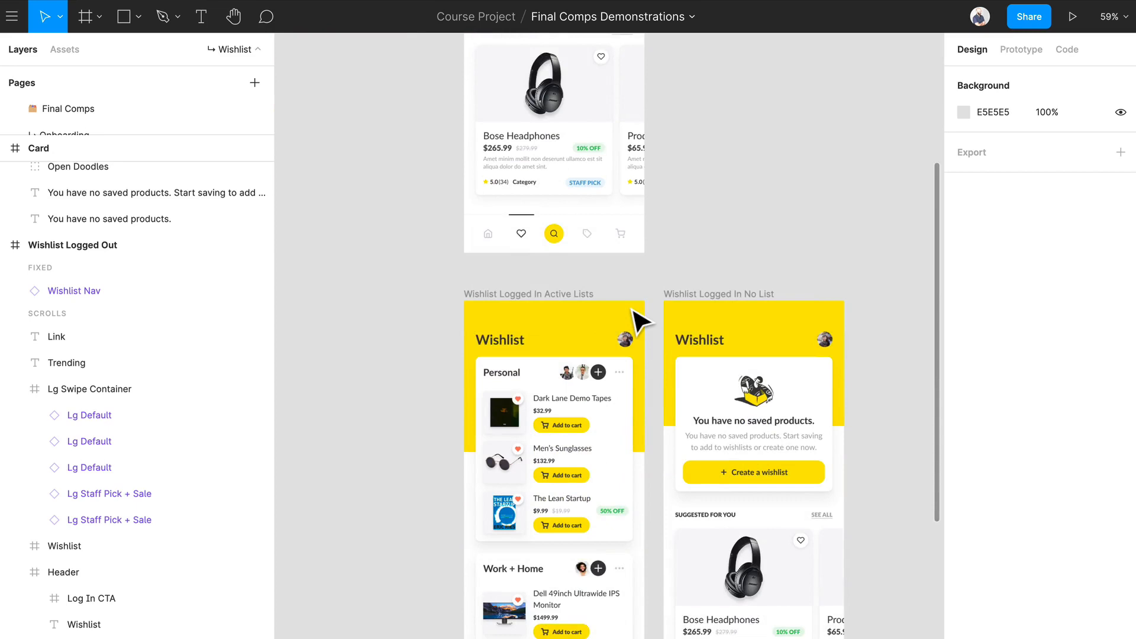
pyautogui.scroll(-3)
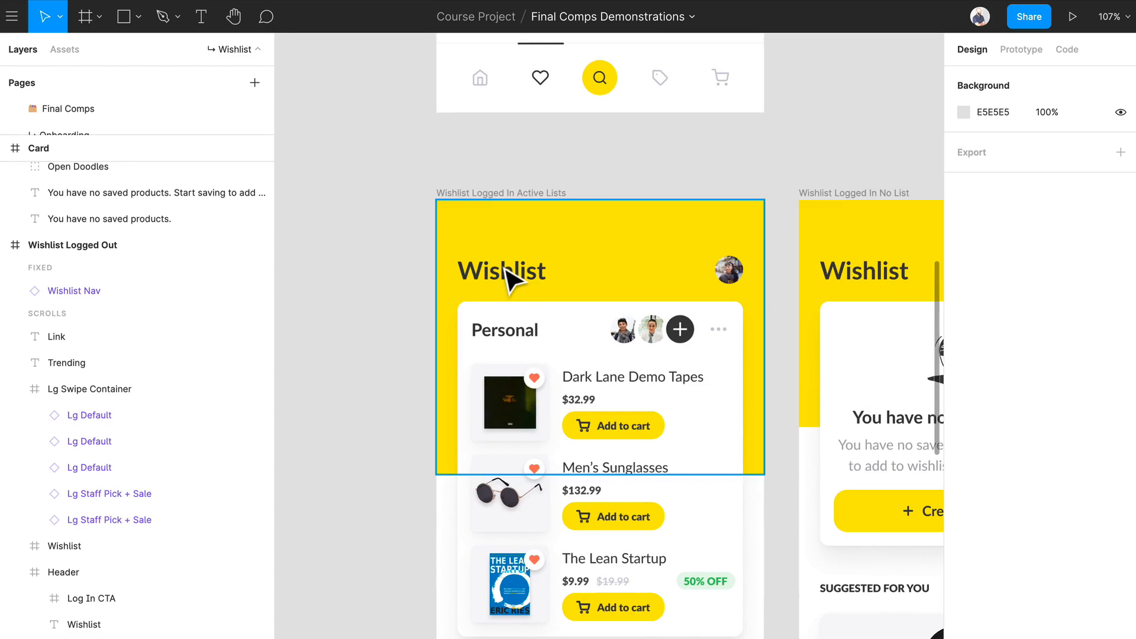
pyautogui.moveTo(615, 283)
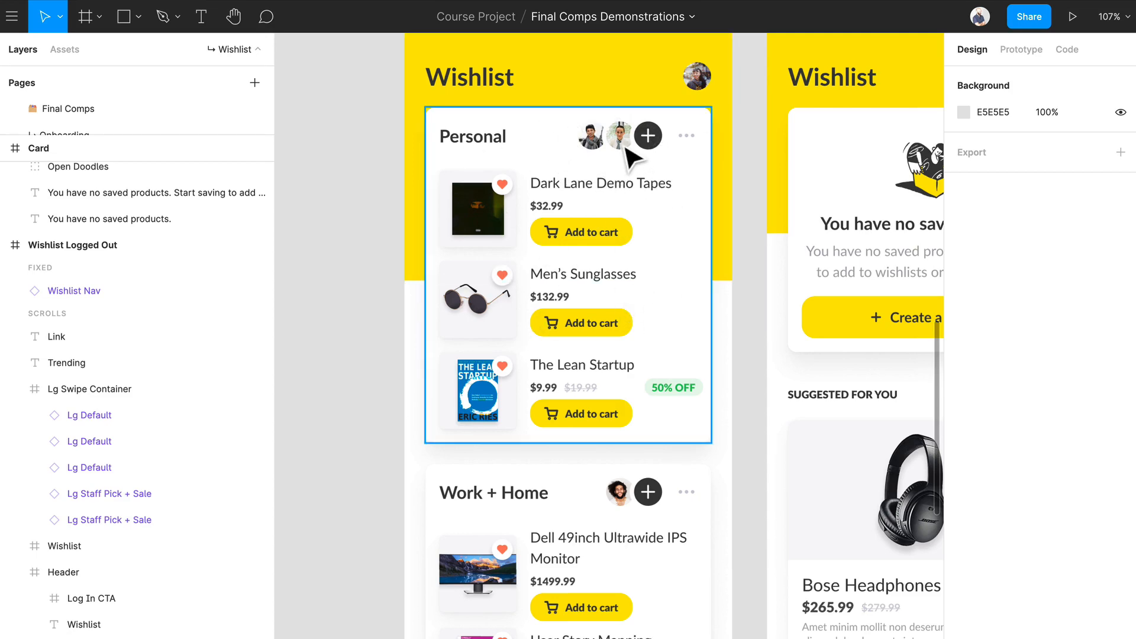
pyautogui.click(618, 134)
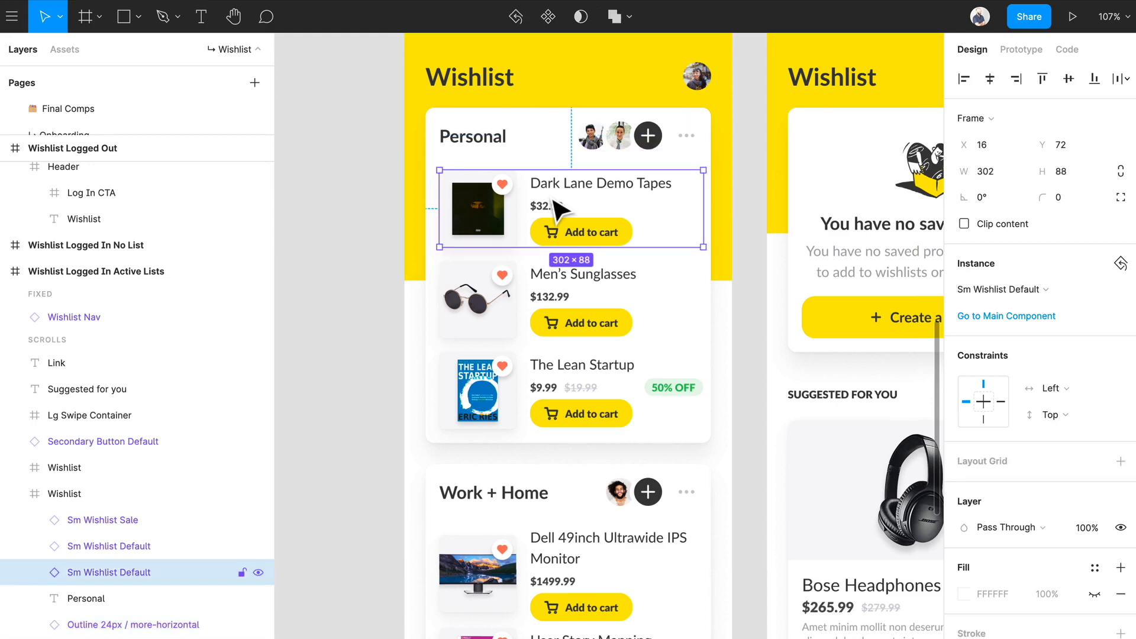
pyautogui.click(573, 390)
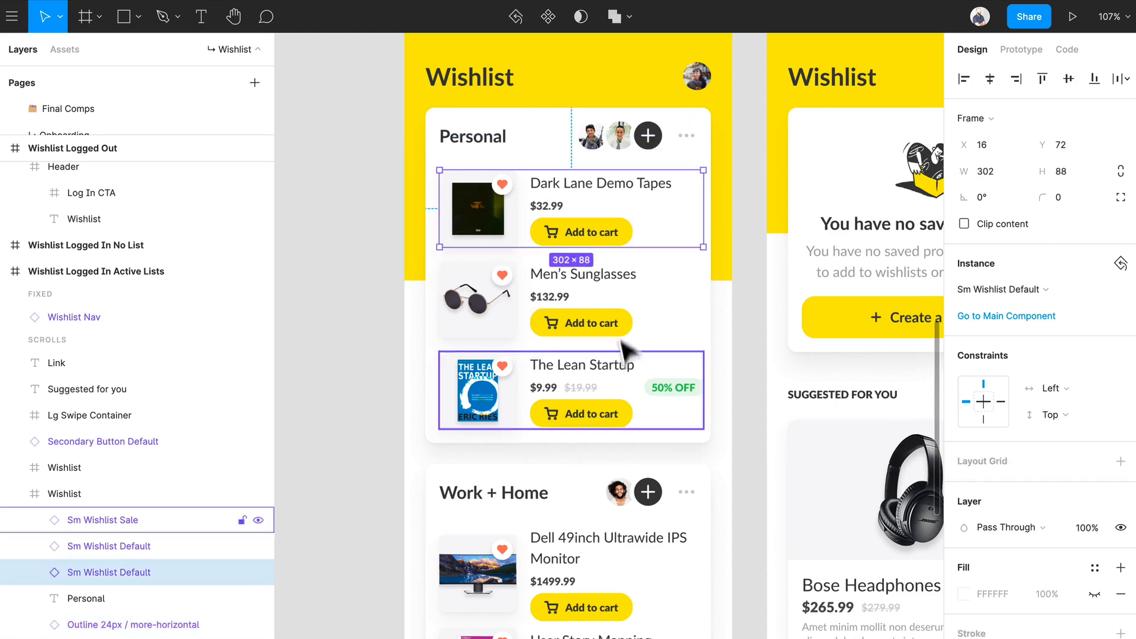
pyautogui.click(109, 572)
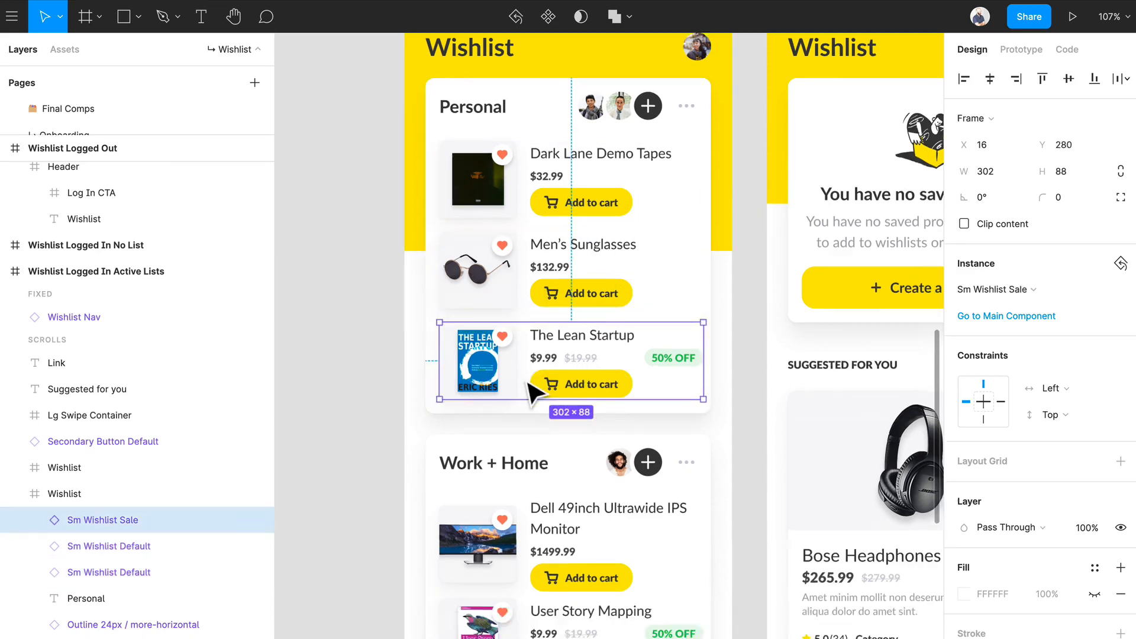
pyautogui.scroll(-3)
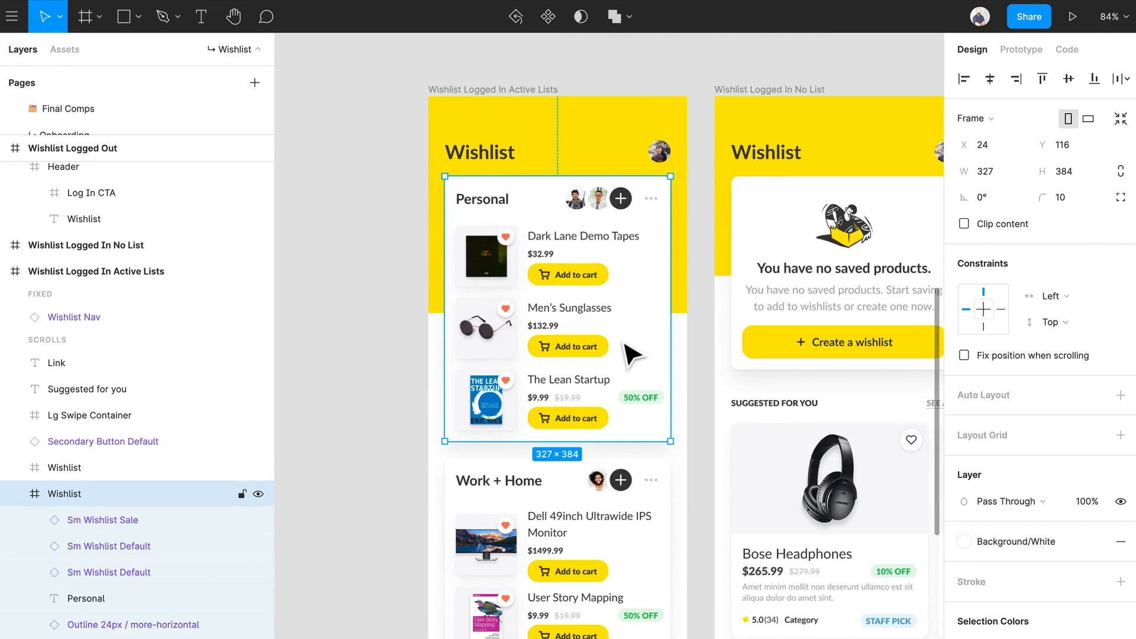
pyautogui.moveTo(573, 261)
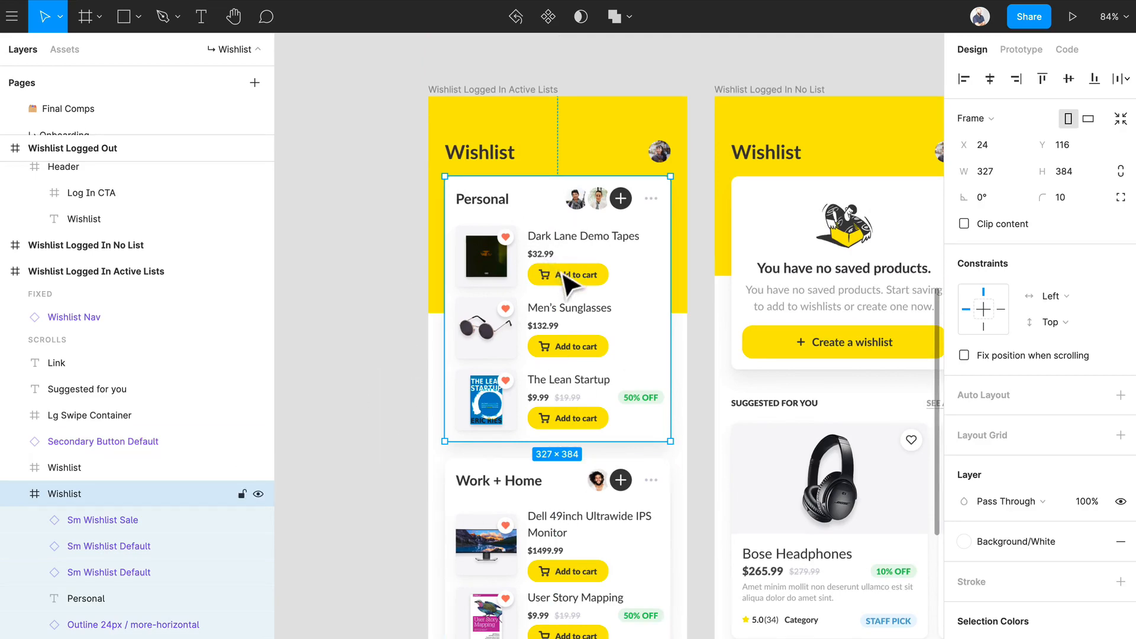
pyautogui.scroll(-3)
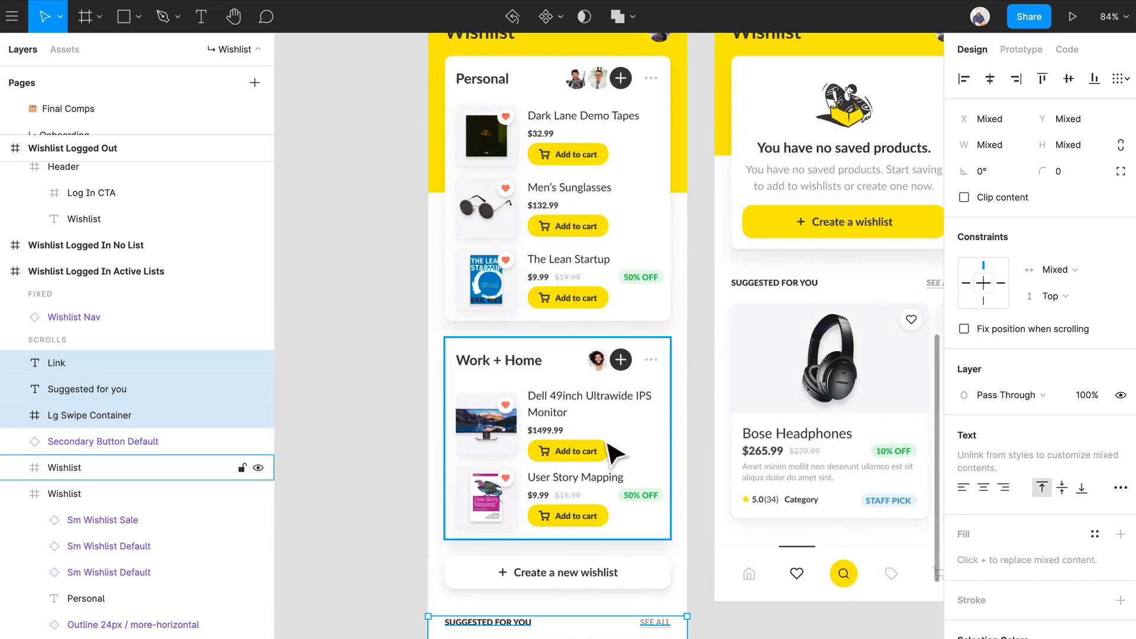
pyautogui.scroll(-3)
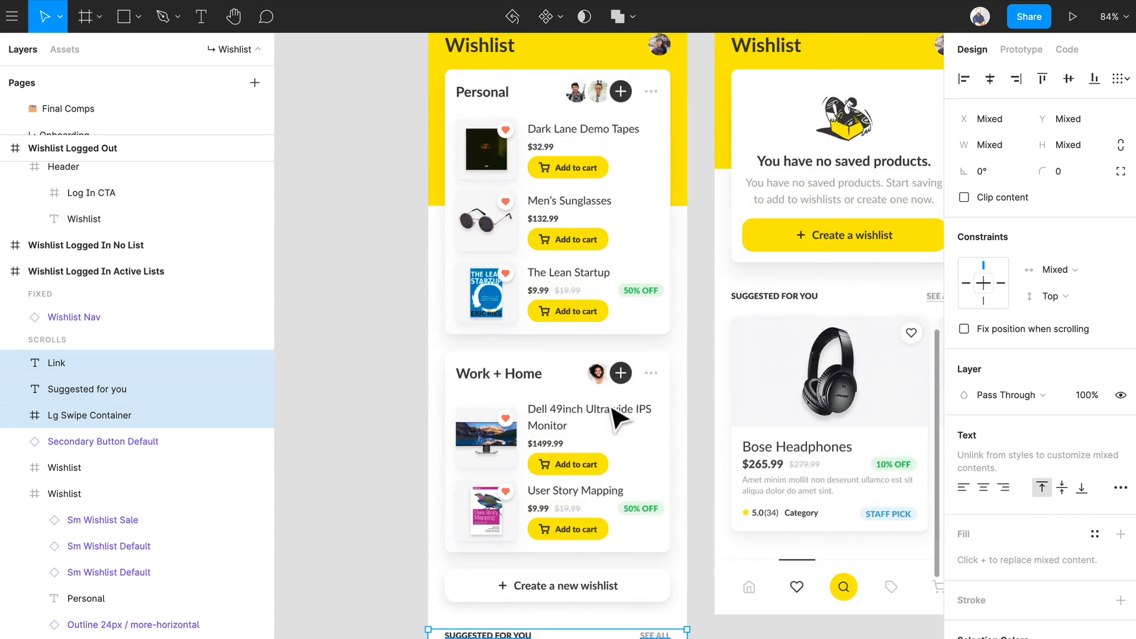
pyautogui.click(64, 493)
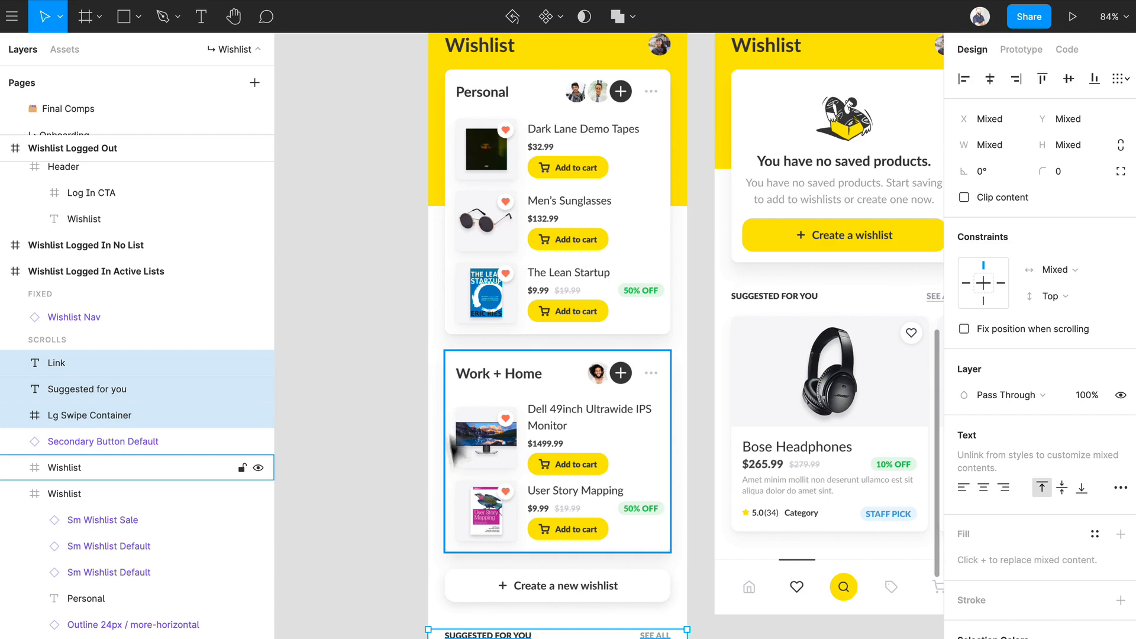
pyautogui.scroll(-3)
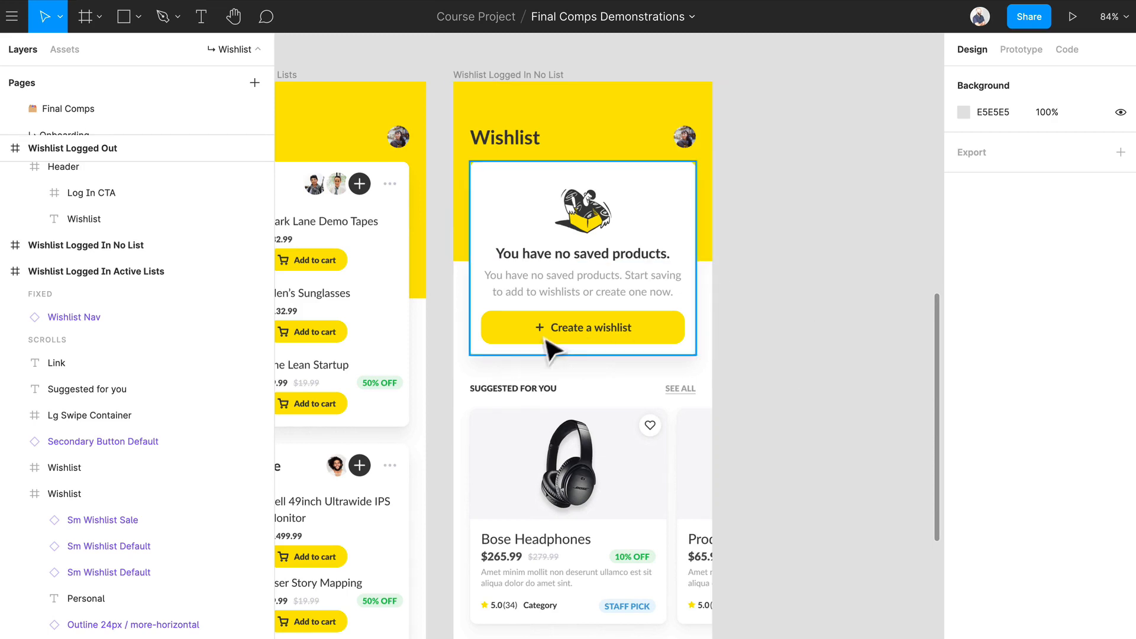
pyautogui.moveTo(590, 348)
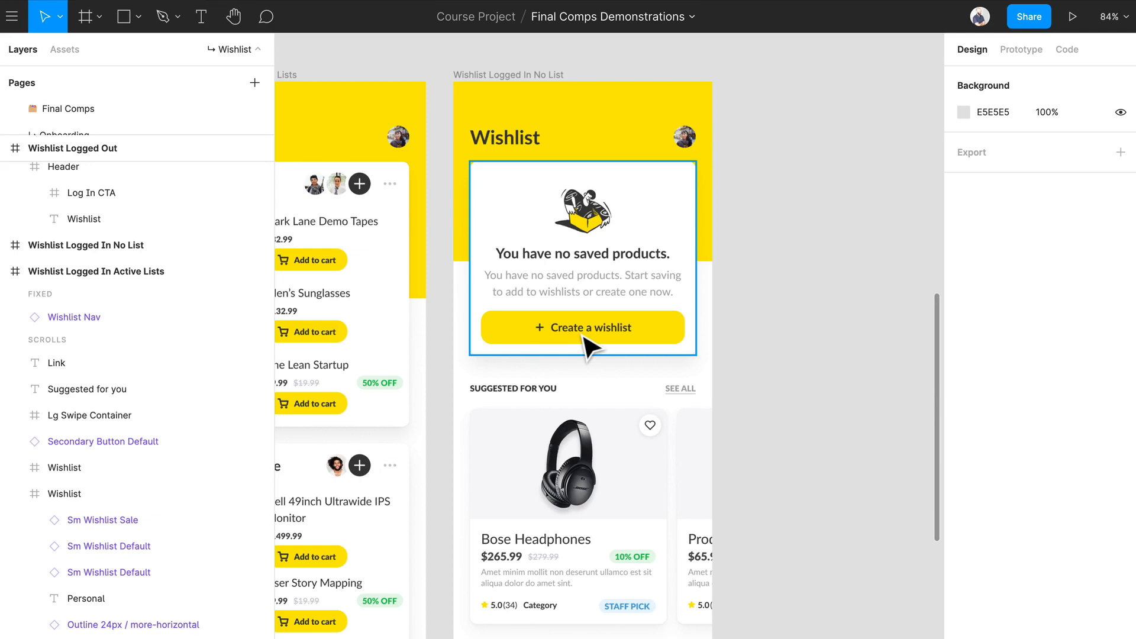
pyautogui.moveTo(608, 348)
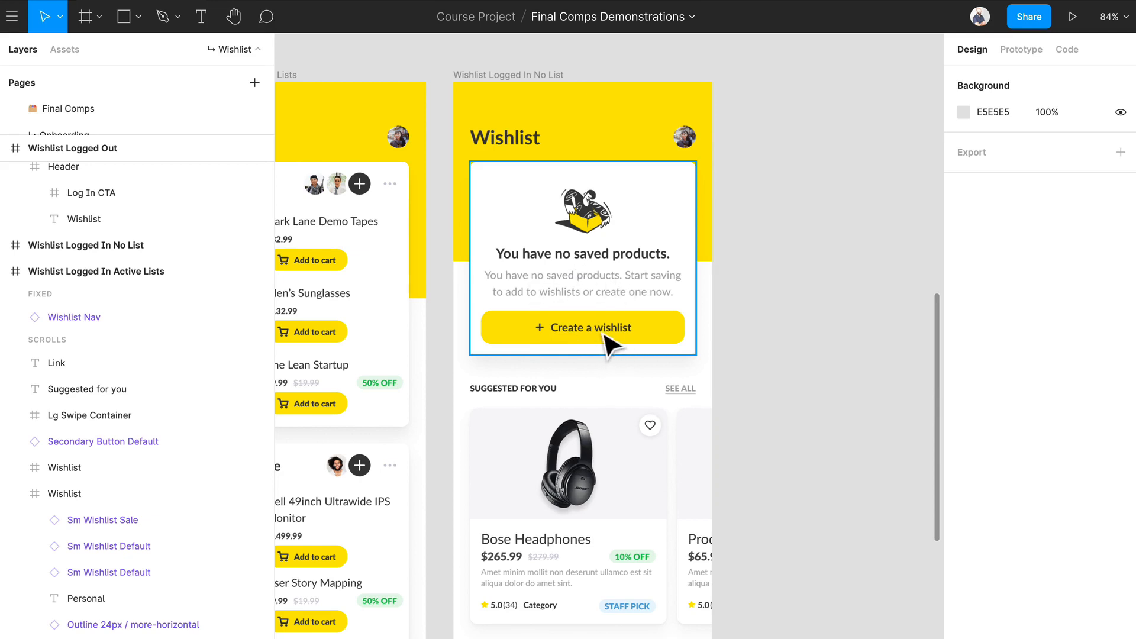